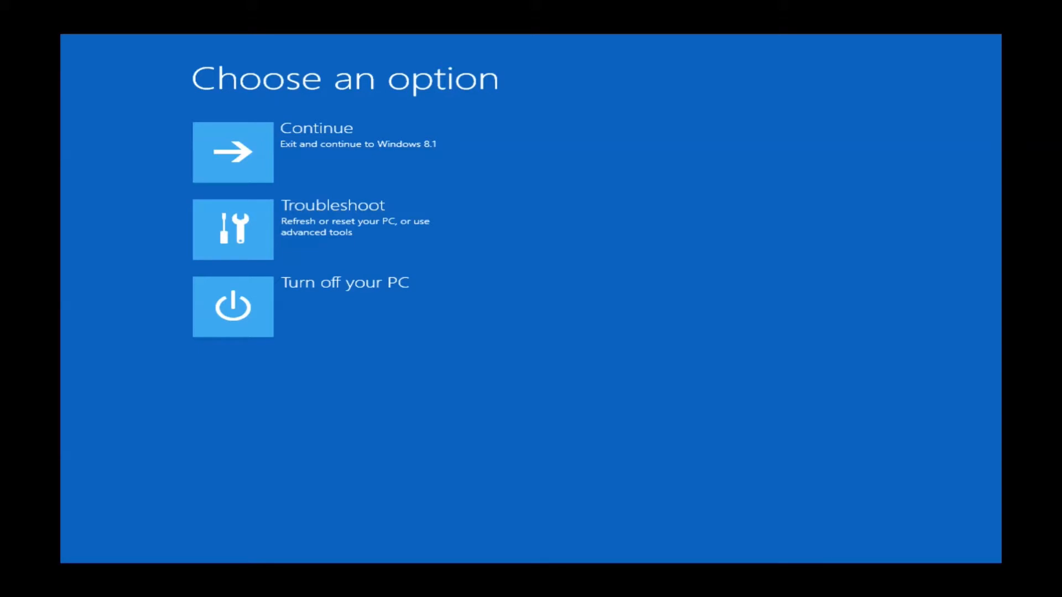
{"action": "mouse_move", "coordinate": [319, 229]}
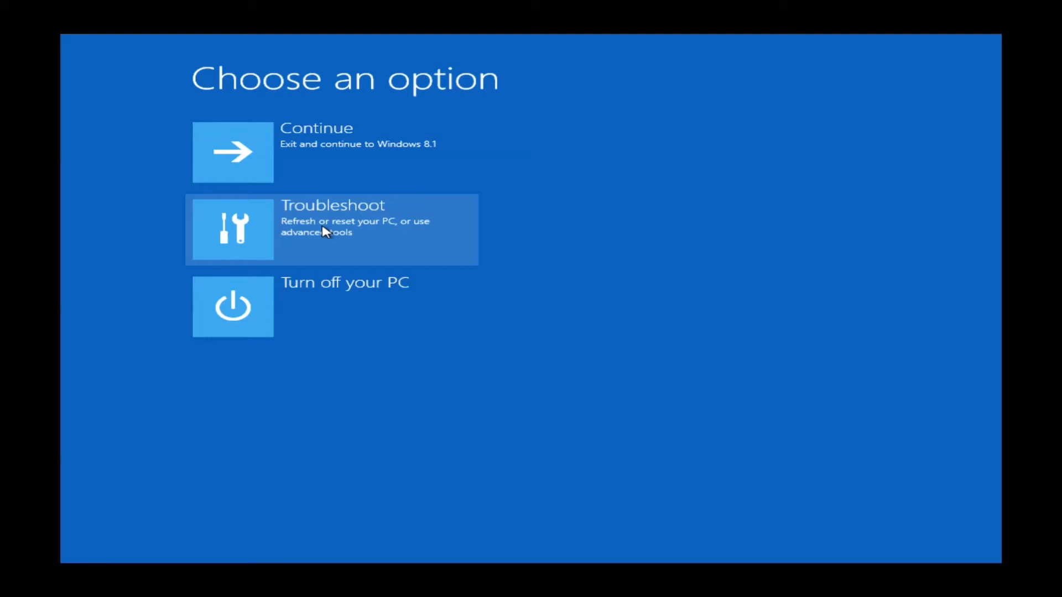
- Go through Troubleshoot into a complete Reset your PC, reaching the removal summary
{"action": "left_click", "coordinate": [332, 229]}
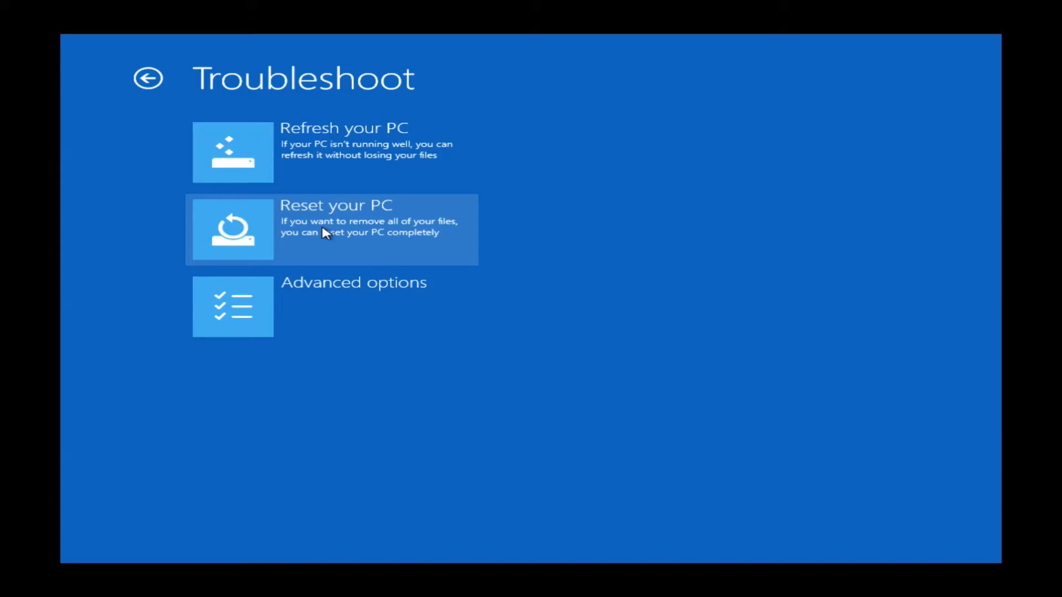
{"action": "mouse_move", "coordinate": [223, 245]}
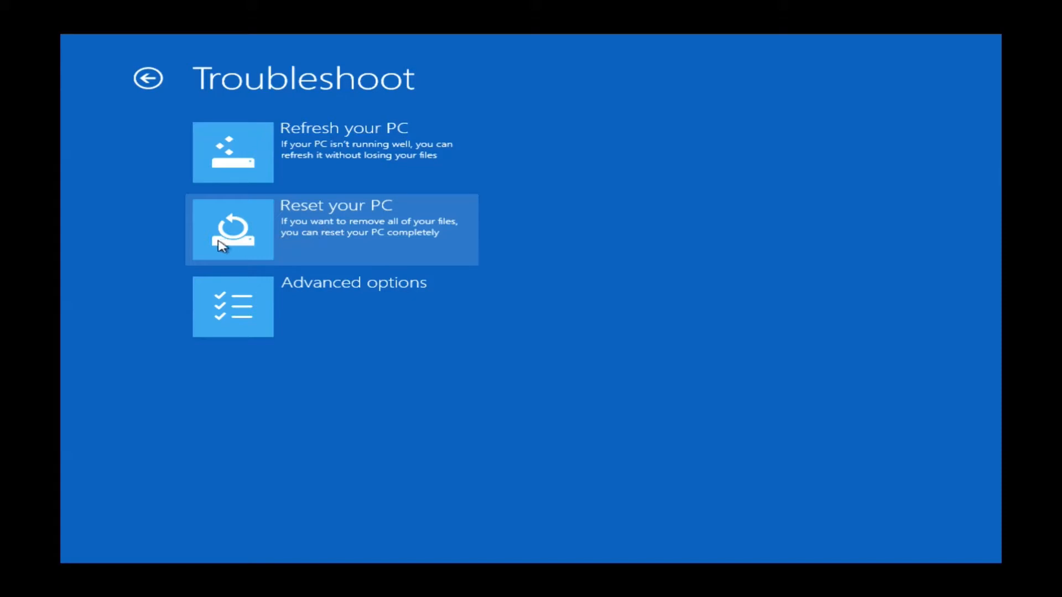
{"action": "mouse_move", "coordinate": [346, 242]}
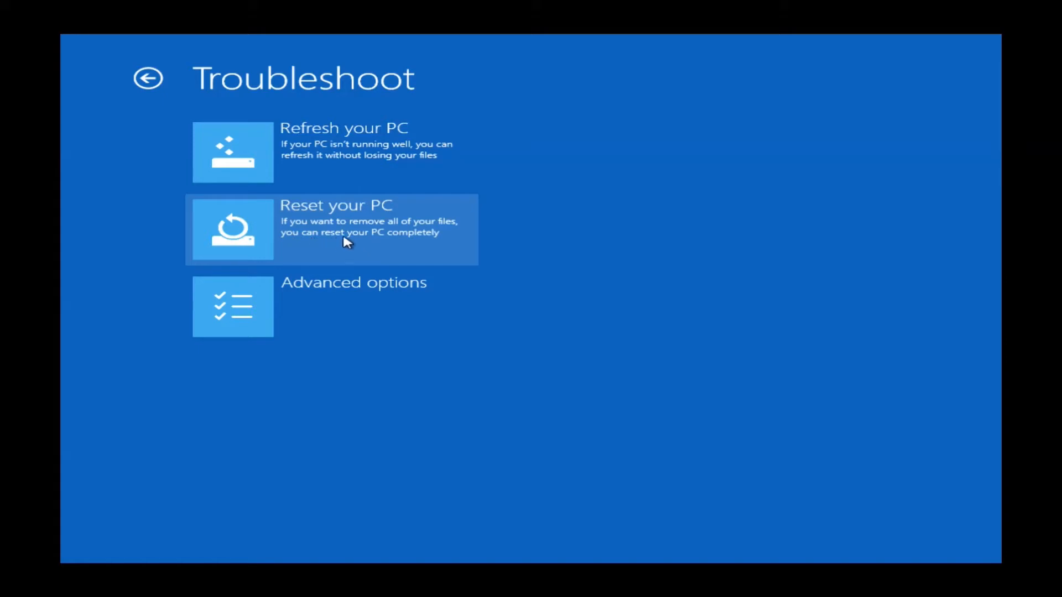
{"action": "mouse_move", "coordinate": [314, 244]}
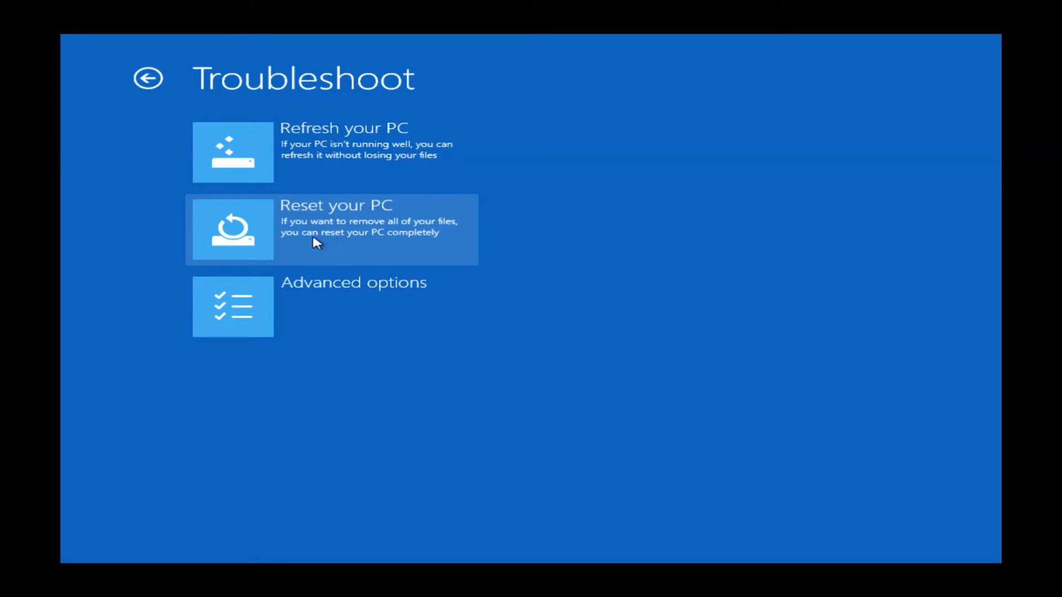
{"action": "mouse_move", "coordinate": [235, 242]}
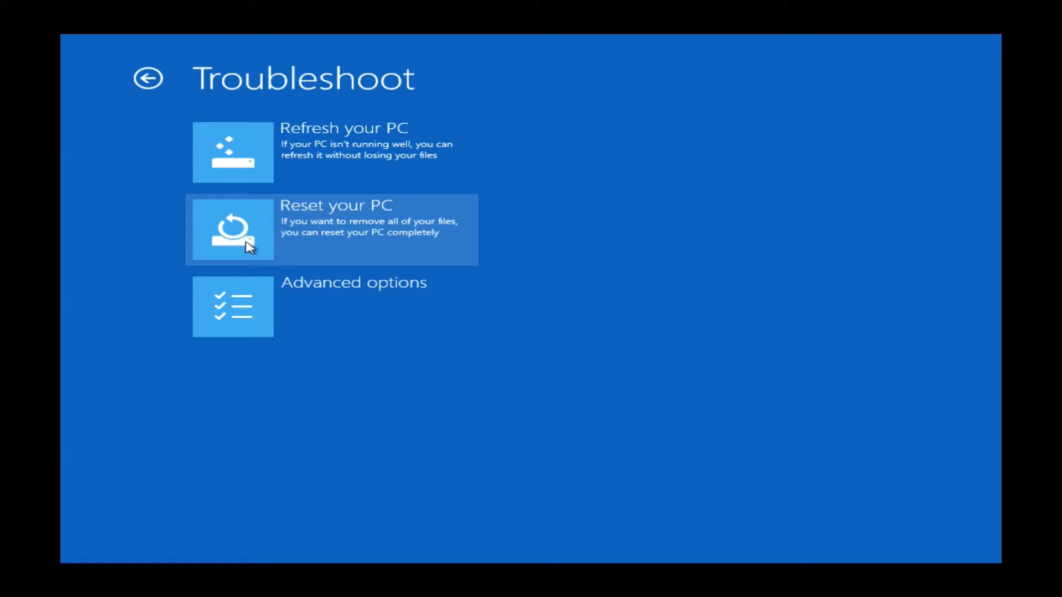
{"action": "left_click", "coordinate": [233, 229]}
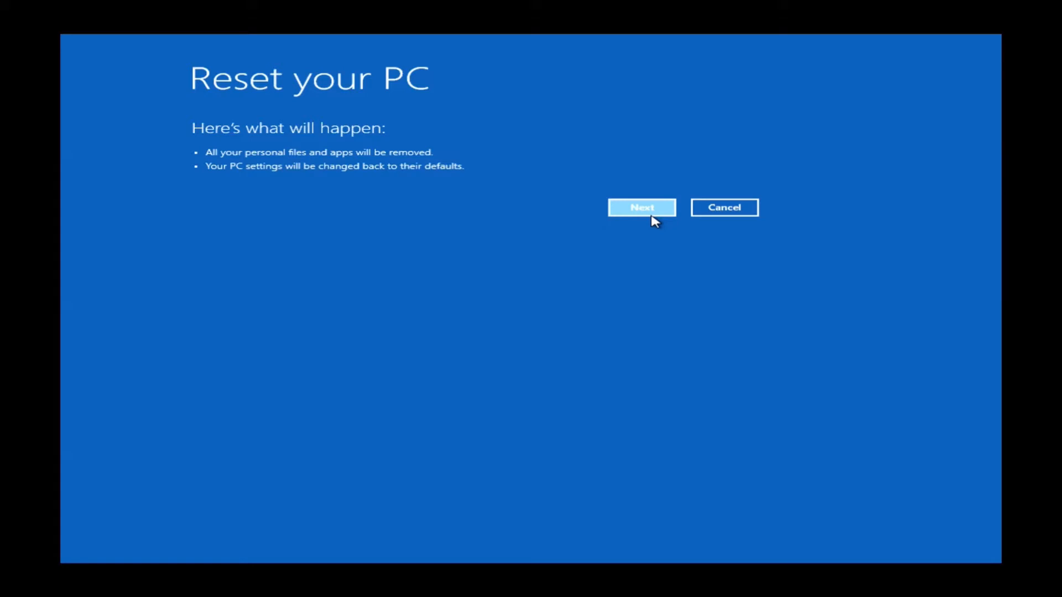
- Accept the reset summary and continue to the drive-wipe choice
{"action": "left_click", "coordinate": [640, 207]}
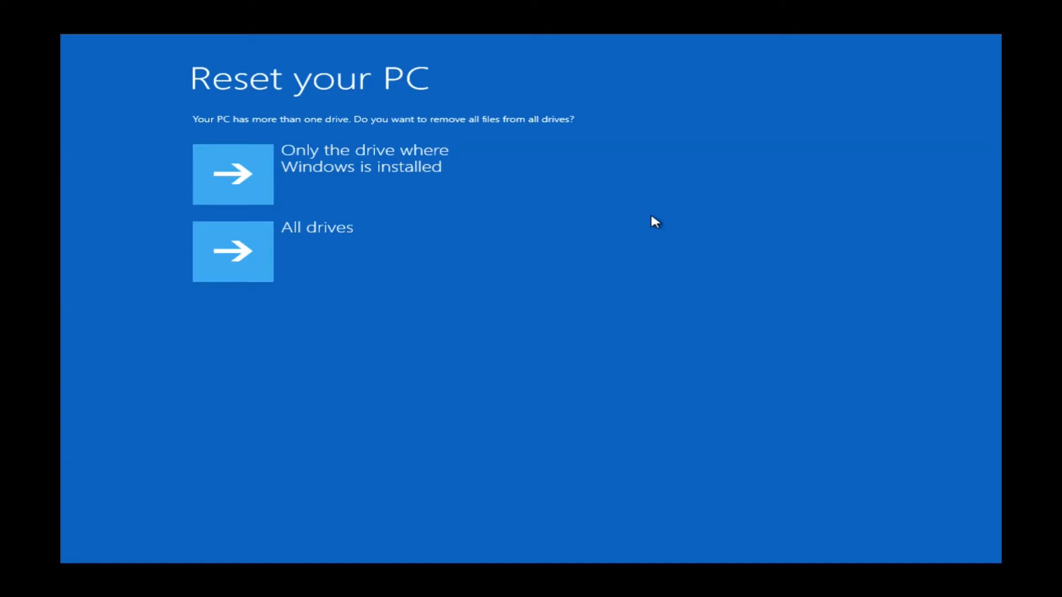
{"action": "mouse_move", "coordinate": [335, 191]}
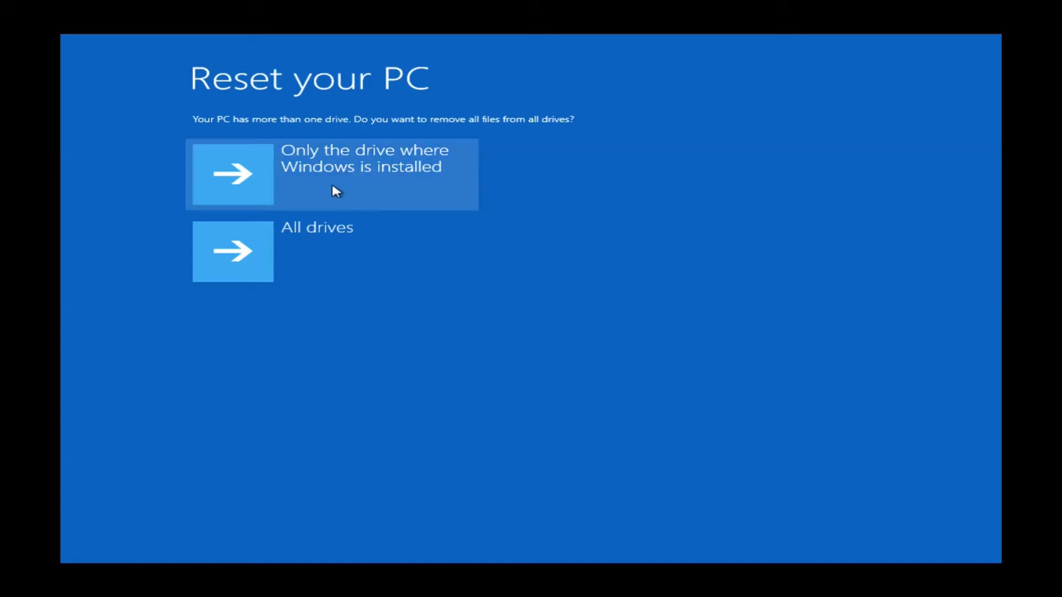
{"action": "mouse_move", "coordinate": [244, 183]}
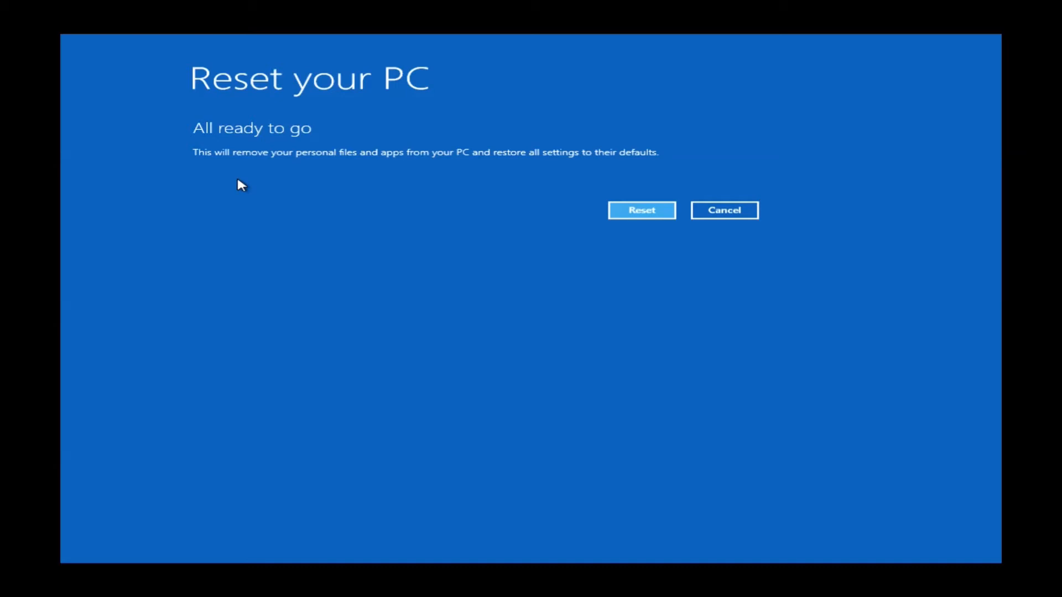
{"action": "mouse_move", "coordinate": [272, 195]}
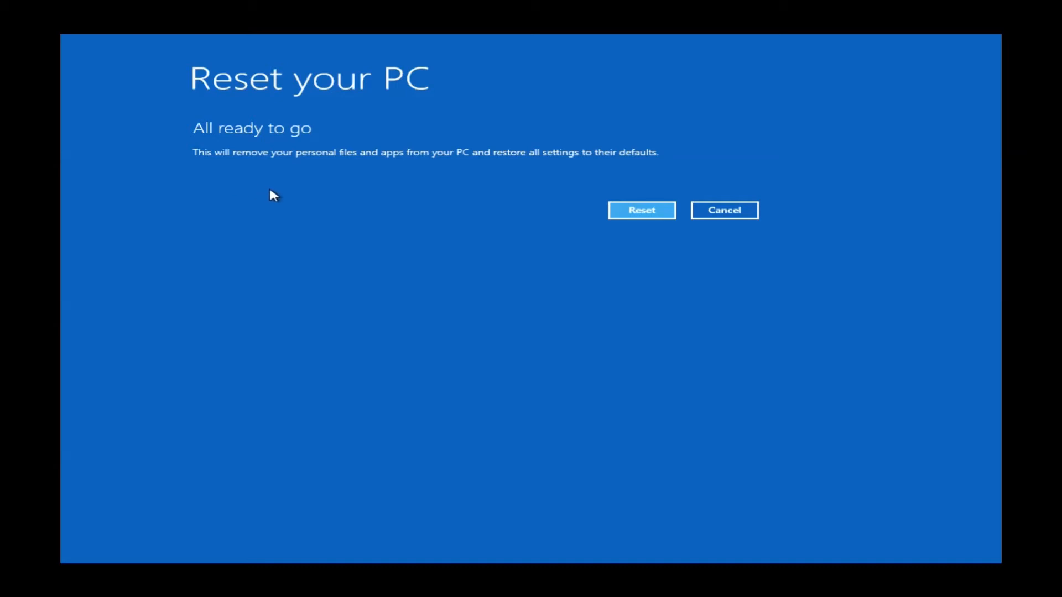
{"action": "mouse_move", "coordinate": [514, 227]}
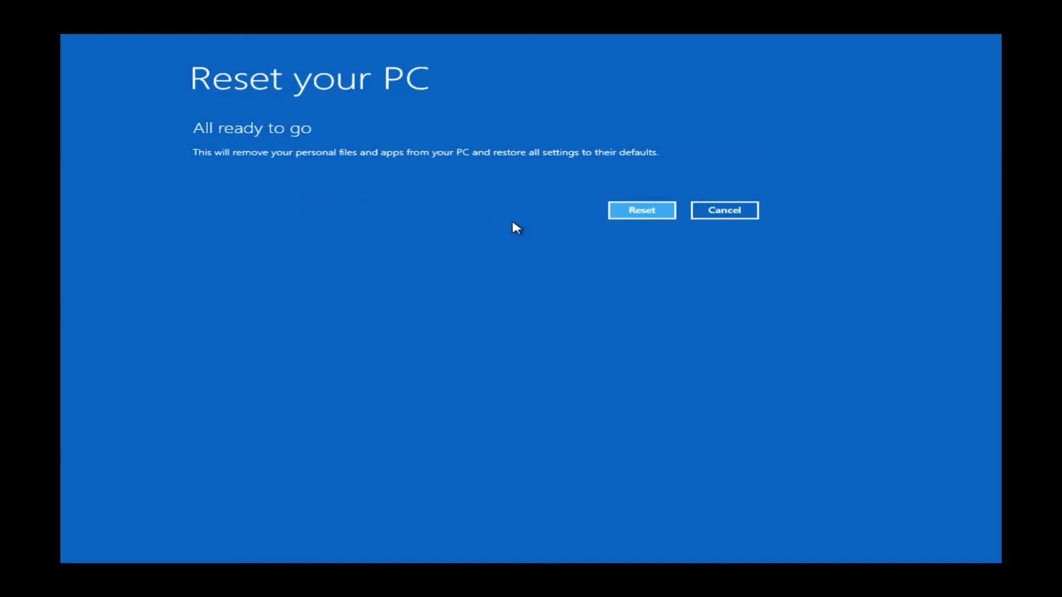
- Confirm Reset on the All ready to go page so the PC reboots into Windows 8.1
{"action": "left_click", "coordinate": [640, 211]}
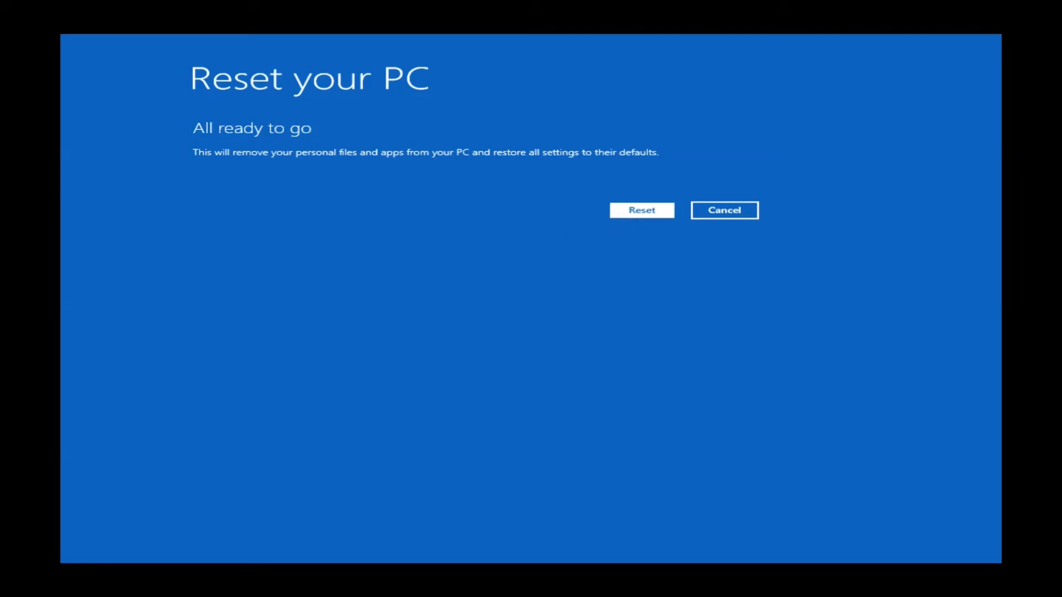
{"action": "left_click", "coordinate": [640, 211]}
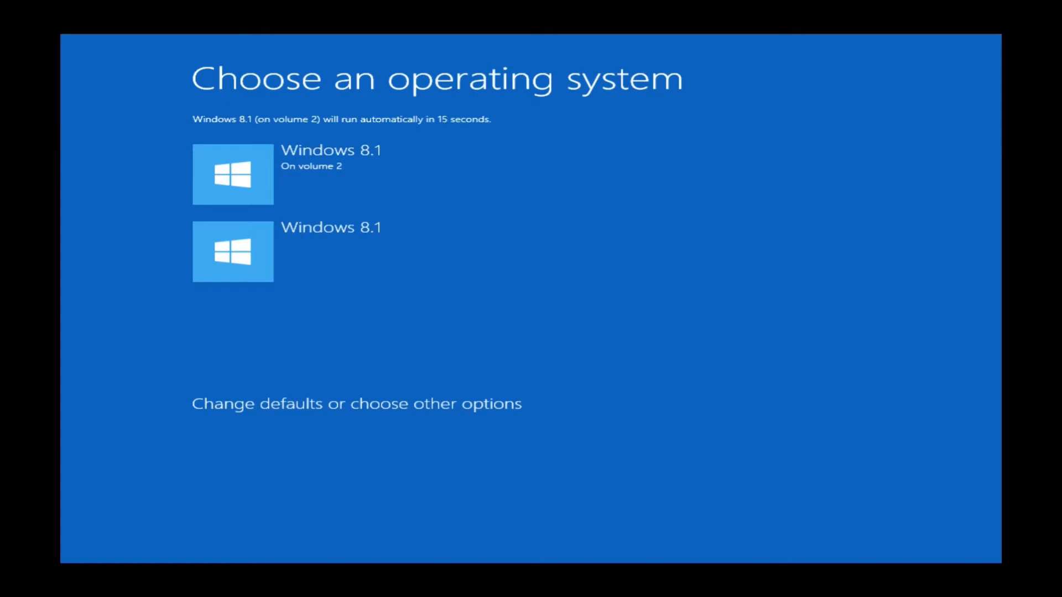
{"action": "mouse_move", "coordinate": [796, 305]}
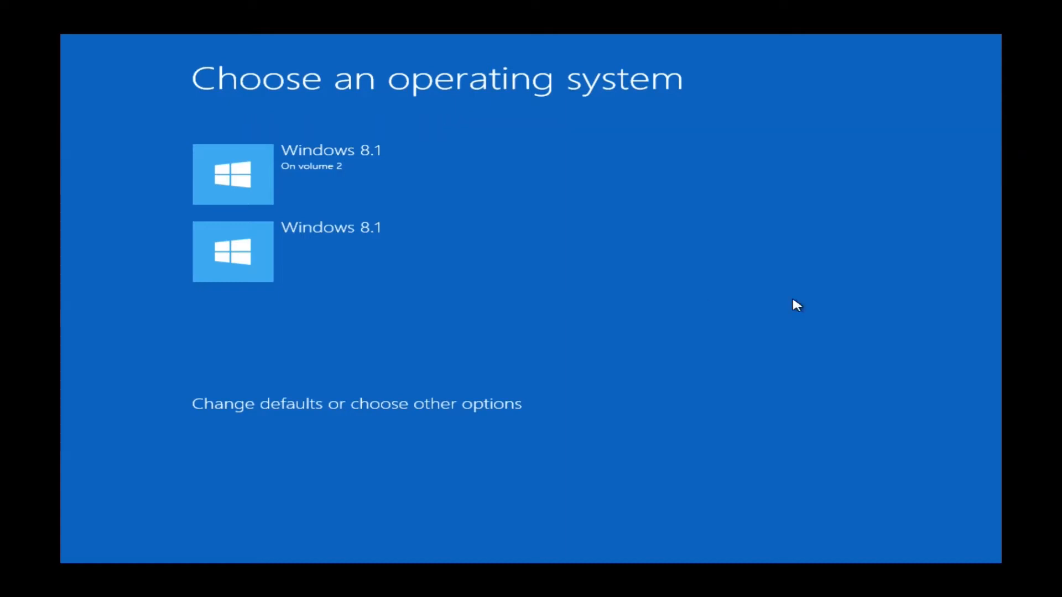
{"action": "mouse_move", "coordinate": [379, 274]}
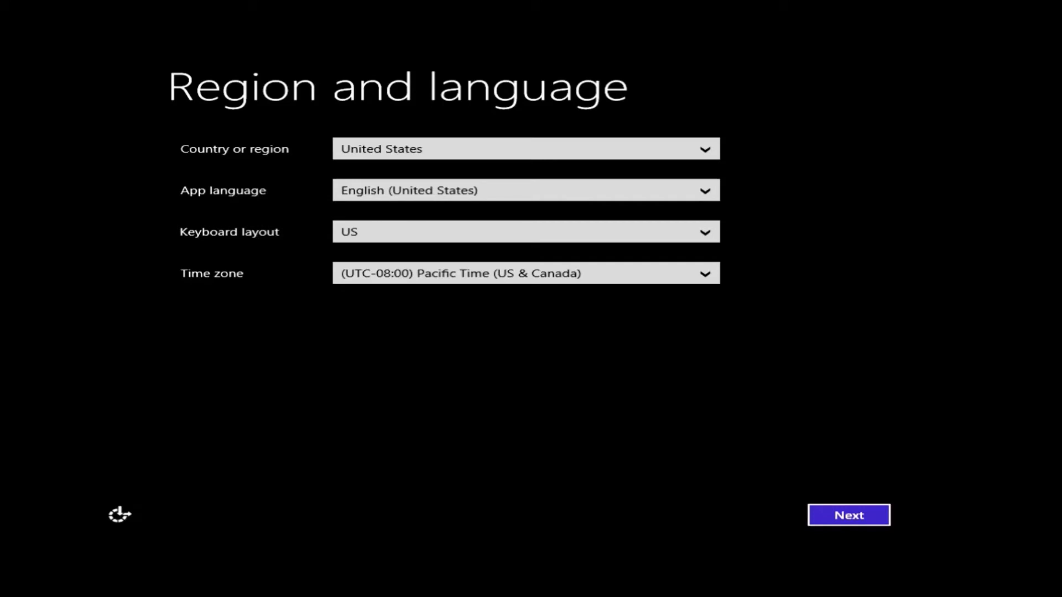
{"action": "mouse_move", "coordinate": [70, 39]}
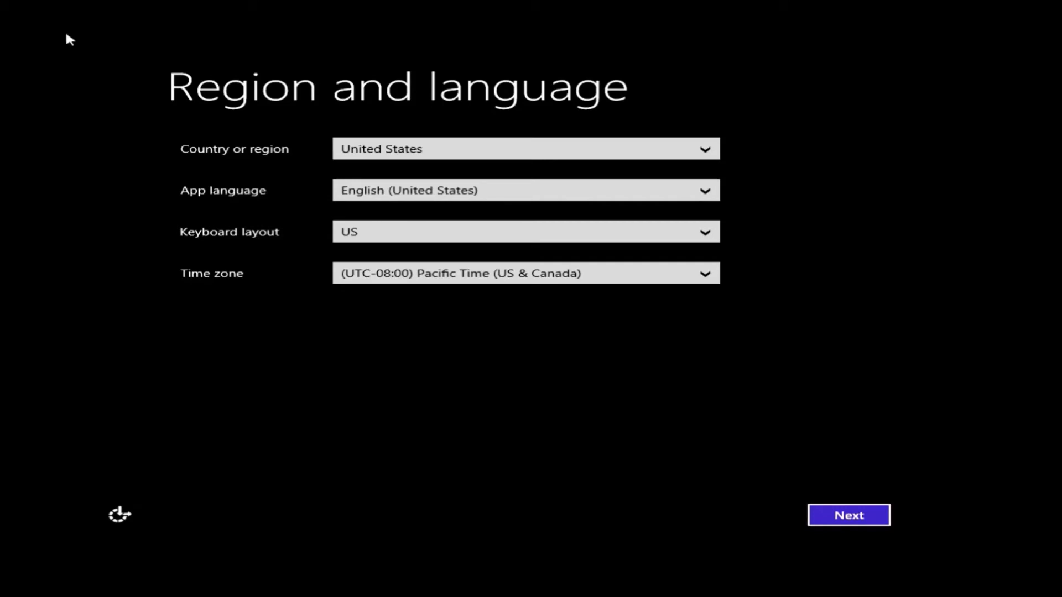
{"action": "mouse_move", "coordinate": [667, 266]}
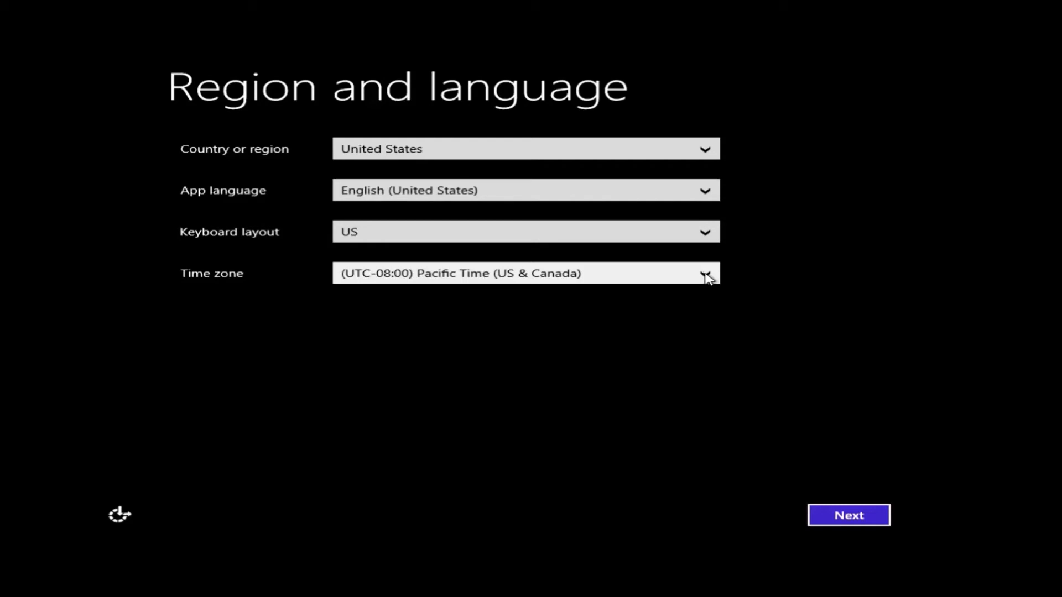
- Choose (UTC-05:00) Eastern Time (US & Canada) as time zone and apply the region settings
{"action": "left_click", "coordinate": [706, 273]}
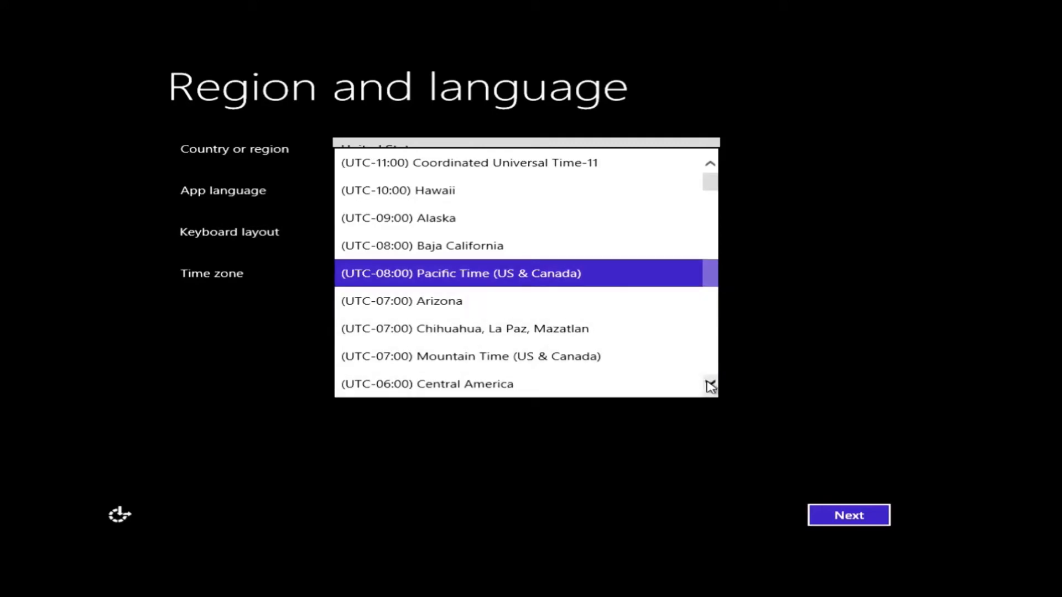
{"action": "scroll", "scroll_direction": "down", "scroll_amount": 3}
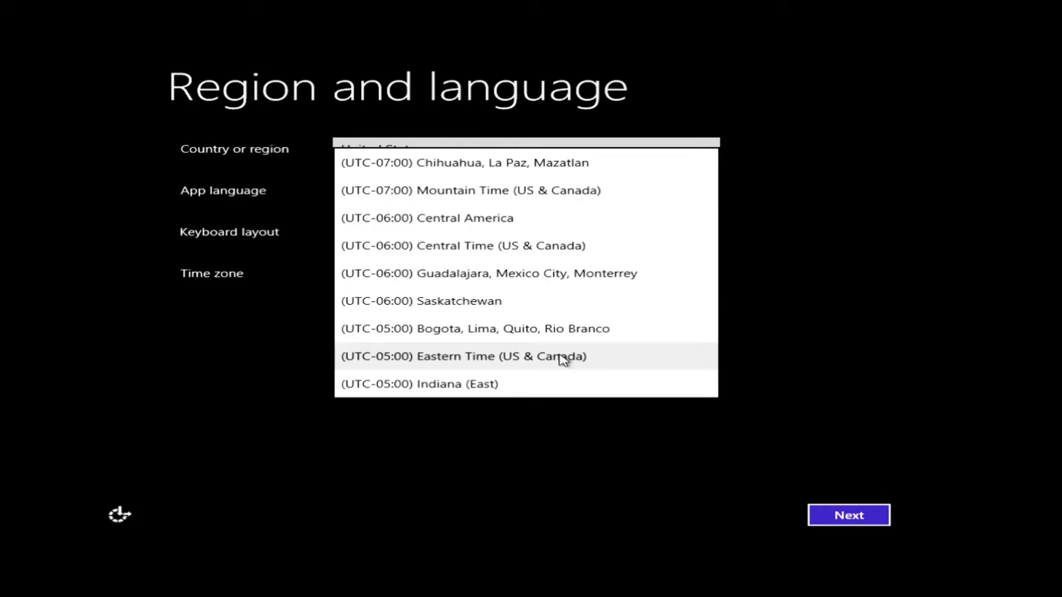
{"action": "left_click", "coordinate": [462, 356]}
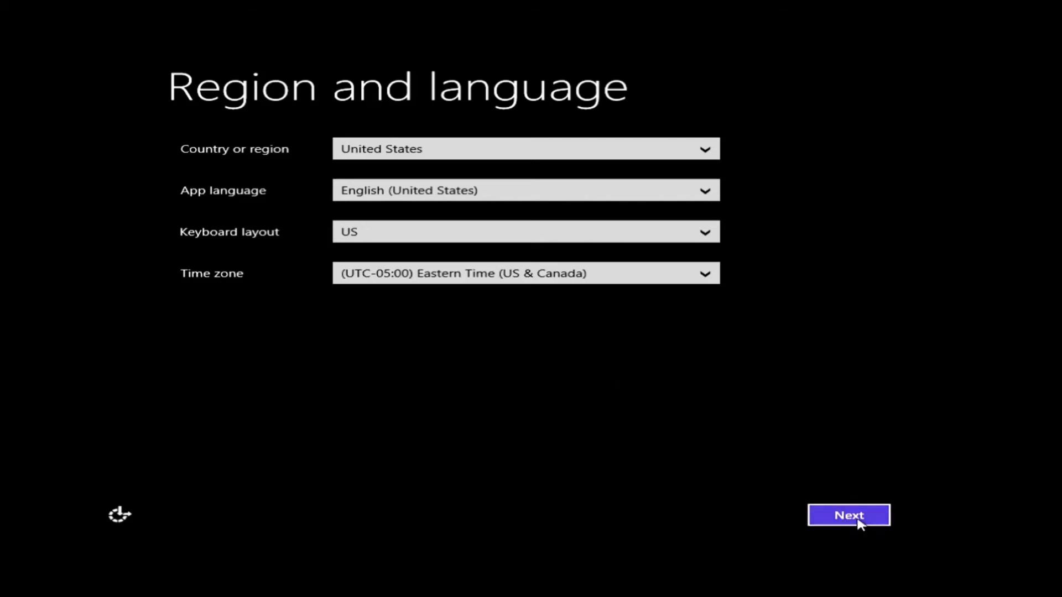
{"action": "left_click", "coordinate": [848, 515]}
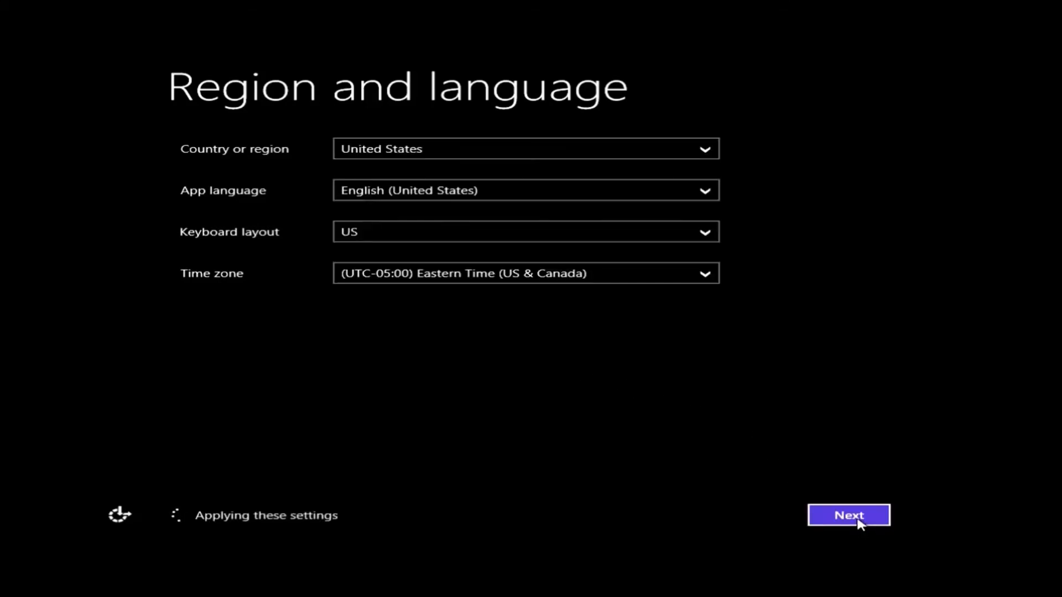
- Enter a partial product key in the key field, then skip past the product key step
{"action": "left_click", "coordinate": [848, 515]}
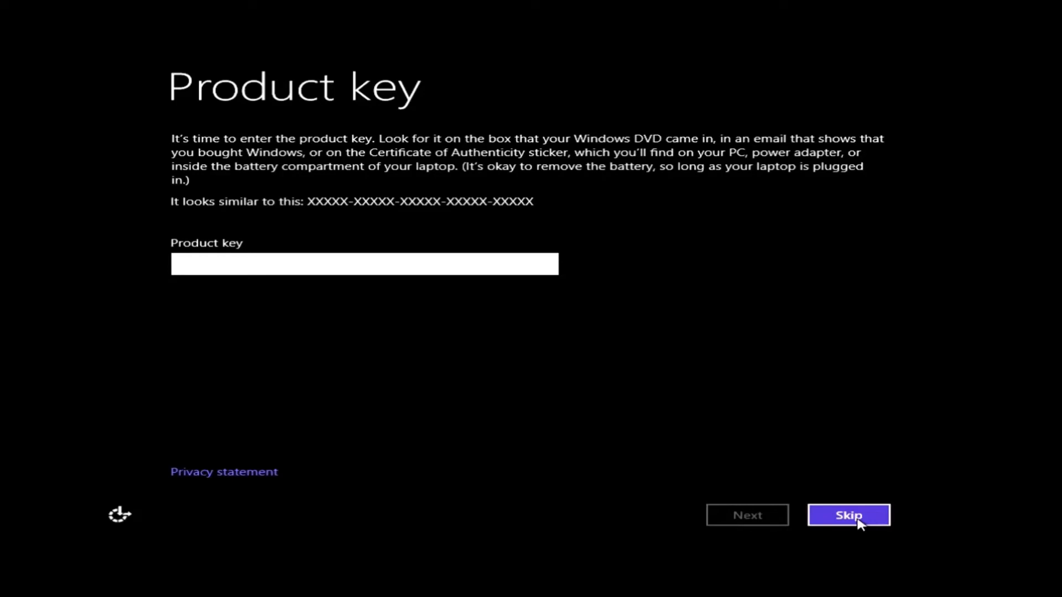
{"action": "left_click", "coordinate": [364, 263]}
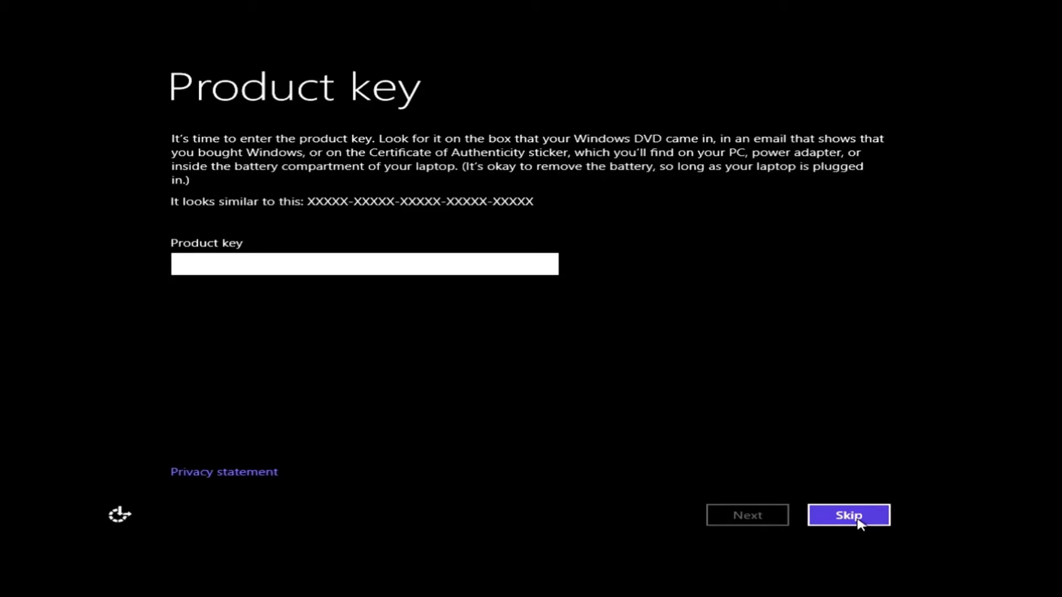
{"action": "left_click", "coordinate": [365, 263]}
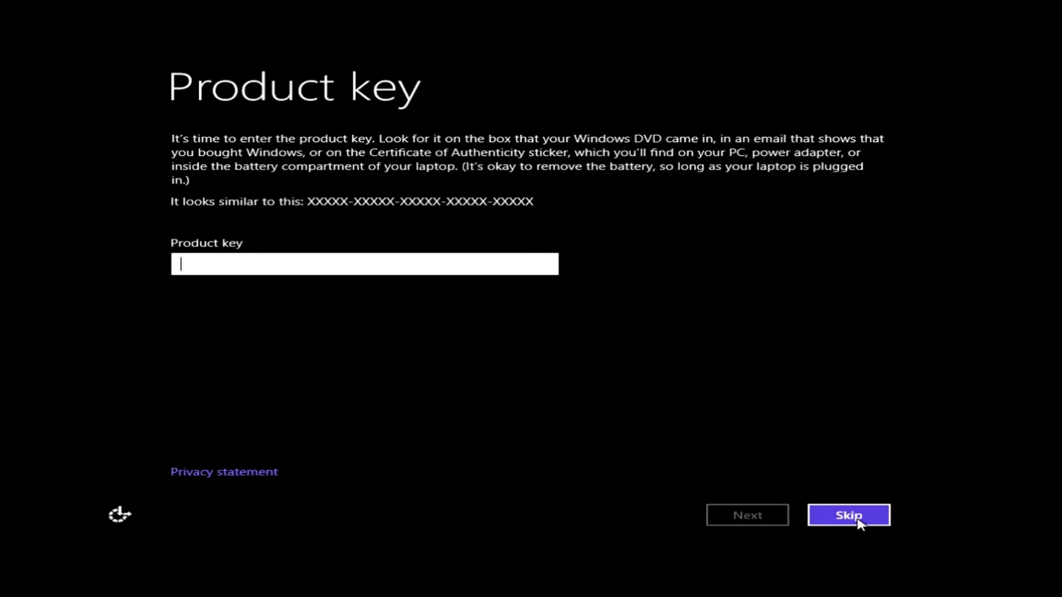
{"action": "type", "text": "XXXXX-XXXXX-"}
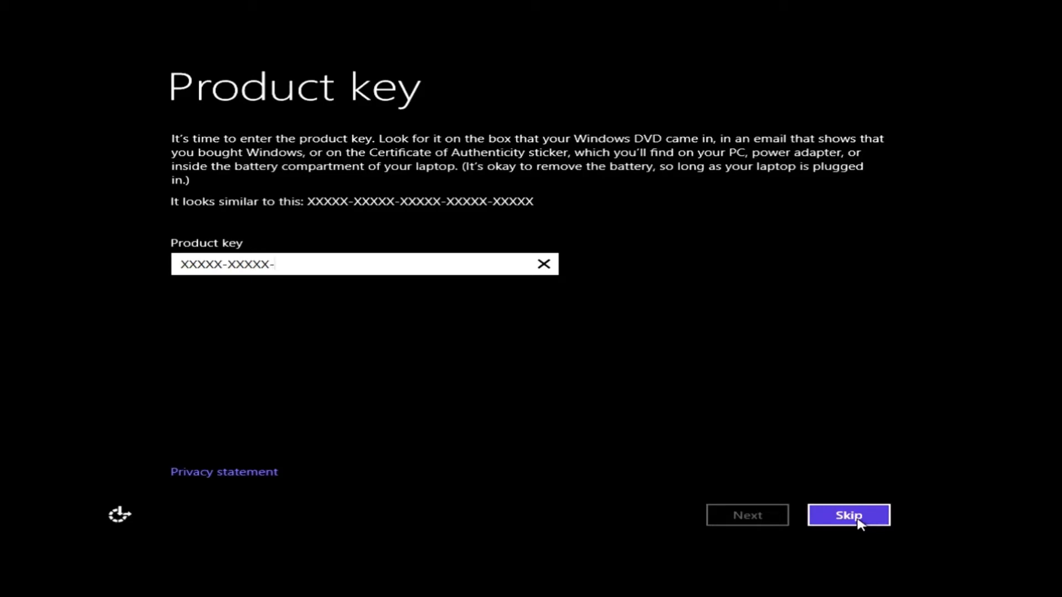
{"action": "type", "text": "XXXXX-XXXXX-"}
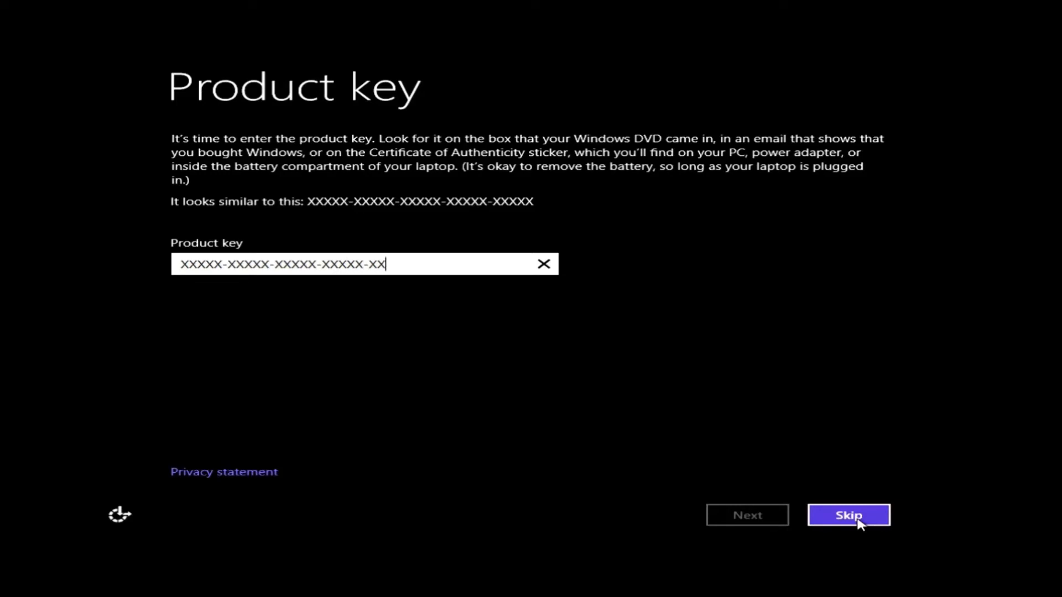
{"action": "type", "text": "XXX"}
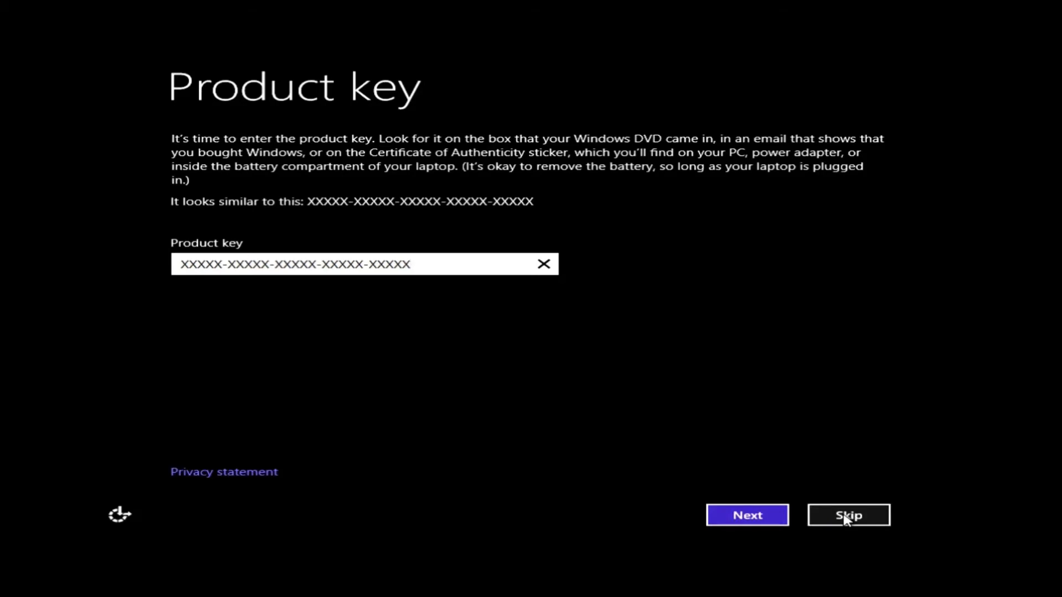
{"action": "left_click", "coordinate": [848, 514]}
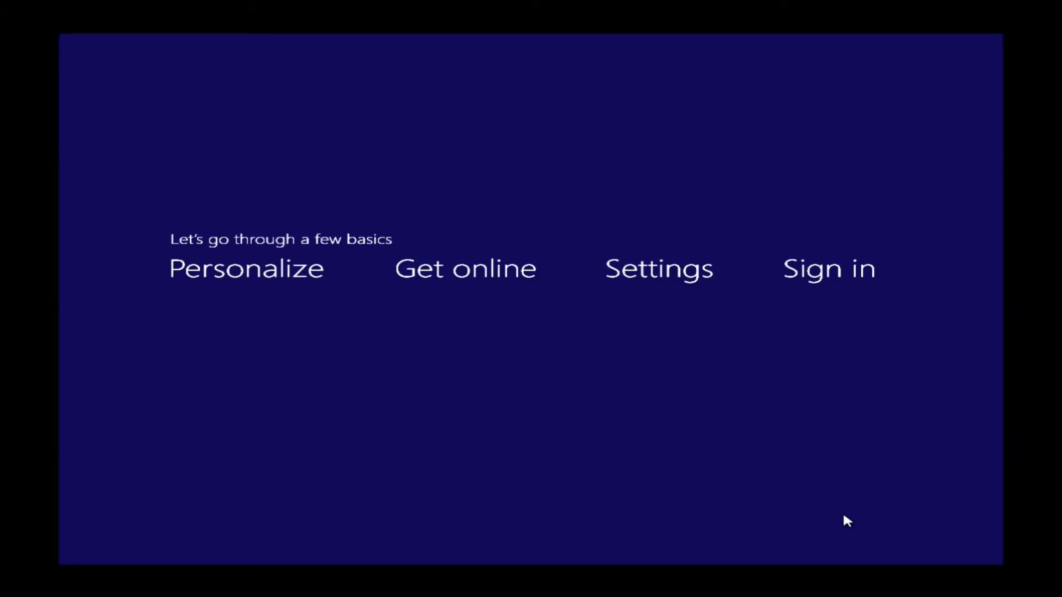
- Name the PC 'Test' and pick a blue accent colour on the Personalize page
{"action": "left_click", "coordinate": [246, 268]}
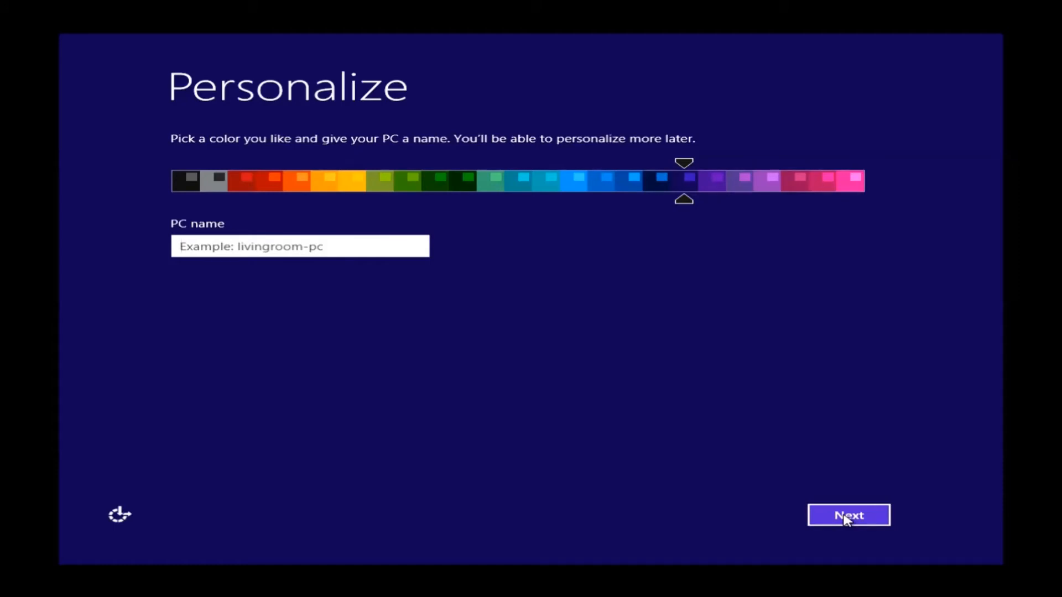
{"action": "type", "text": "Test"}
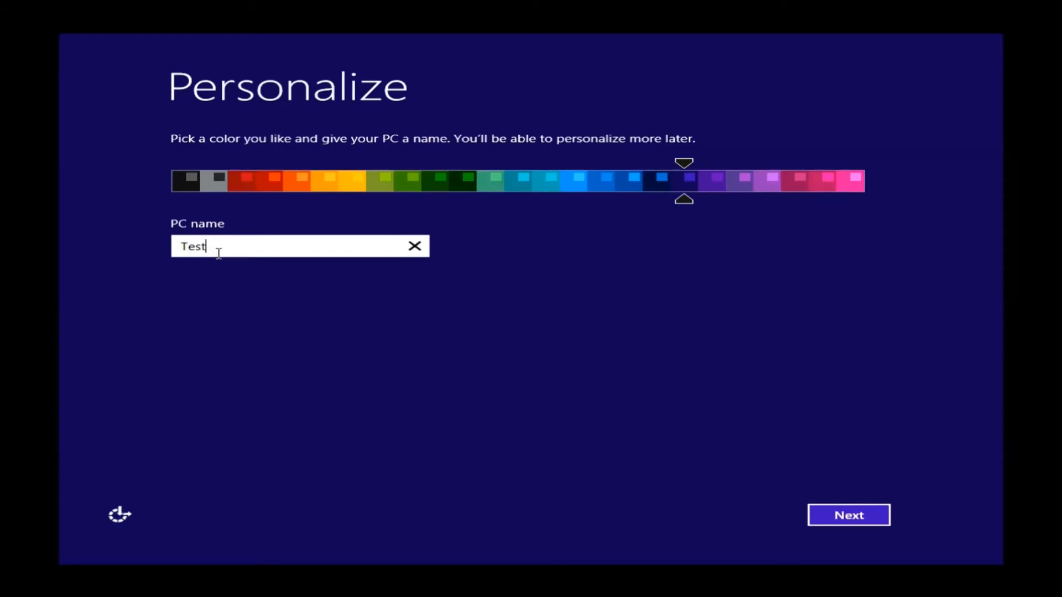
{"action": "mouse_move", "coordinate": [662, 212]}
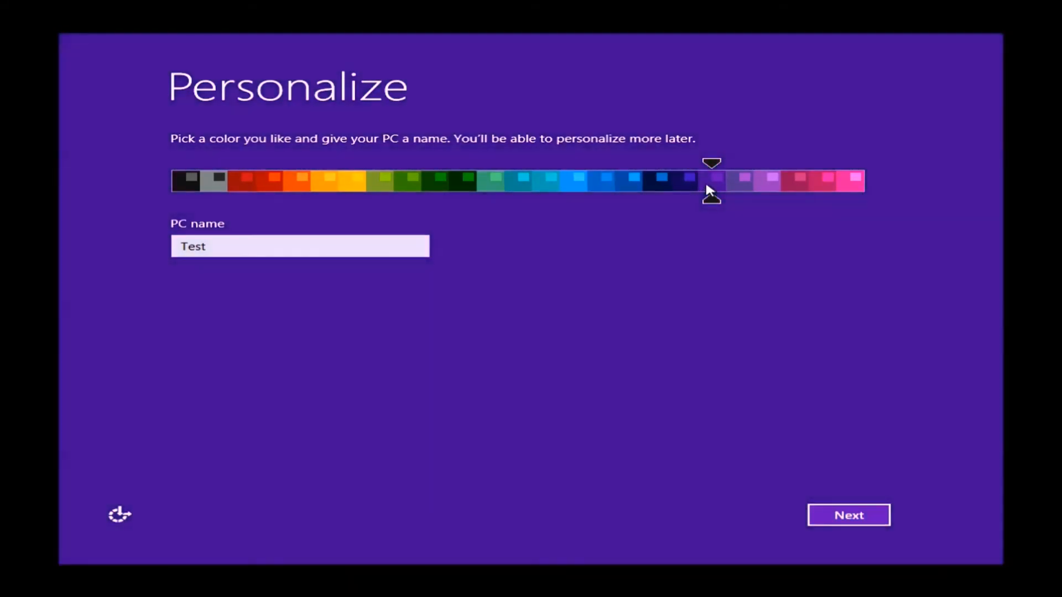
{"action": "left_click", "coordinate": [627, 180]}
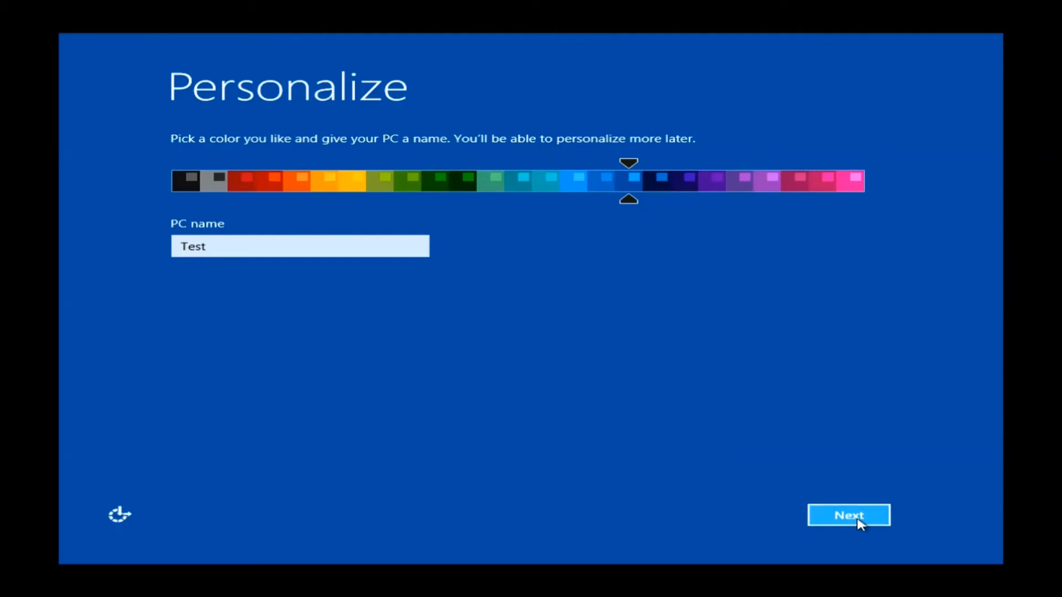
- Proceed to getting online and connect to the DEADZONE Wi-Fi network
{"action": "left_click", "coordinate": [847, 515]}
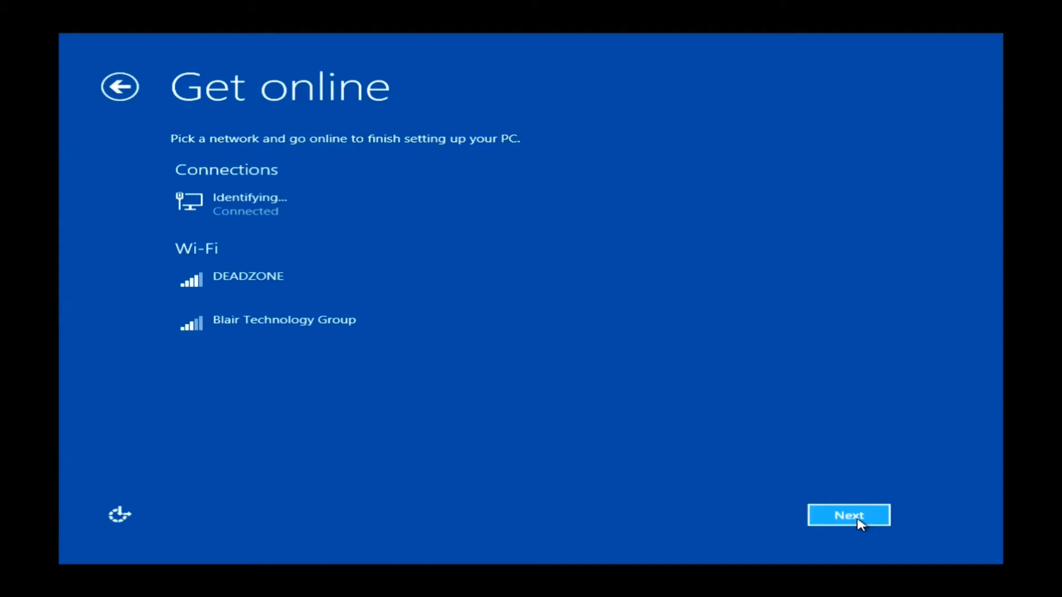
{"action": "left_click", "coordinate": [284, 319]}
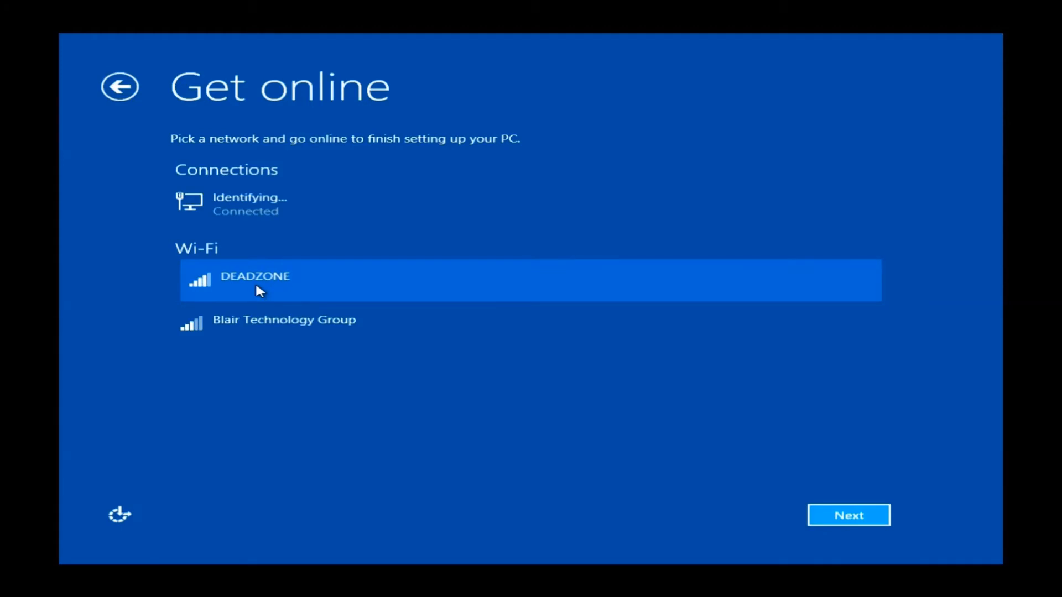
{"action": "left_click", "coordinate": [256, 280]}
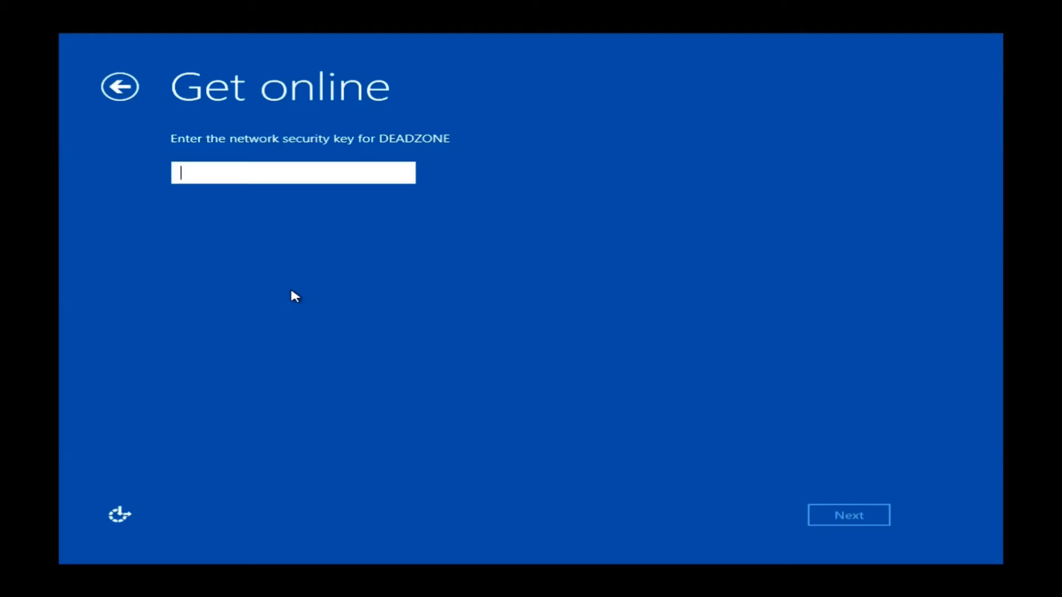
- Enter the DEADZONE security key, retyping after a mistake, and continue to Express settings
{"action": "type", "text": "f"}
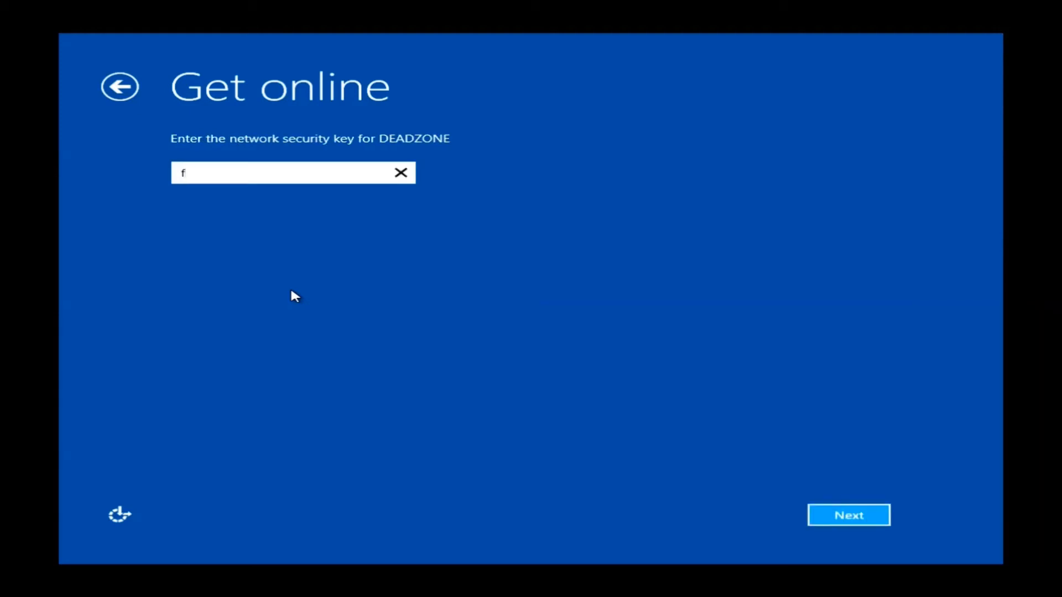
{"action": "left_click", "coordinate": [401, 172]}
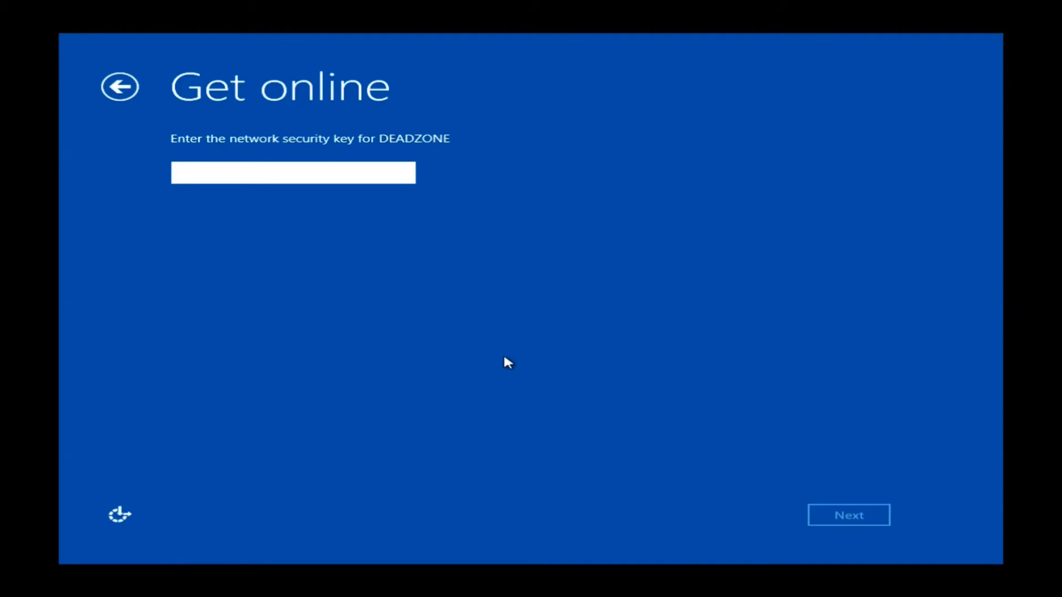
{"action": "left_click", "coordinate": [292, 173]}
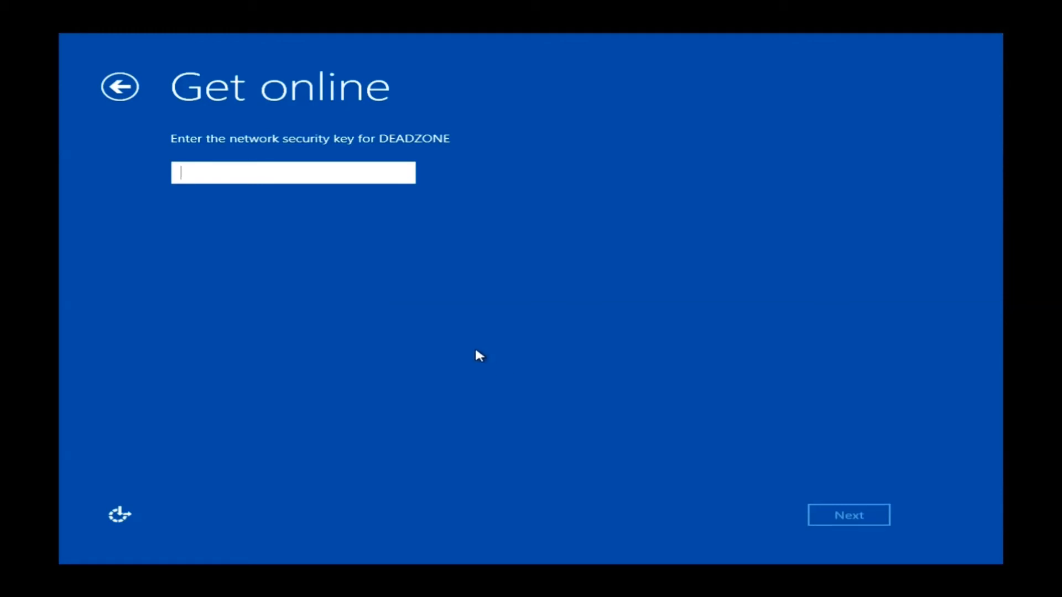
{"action": "type", "text": "xxxx"}
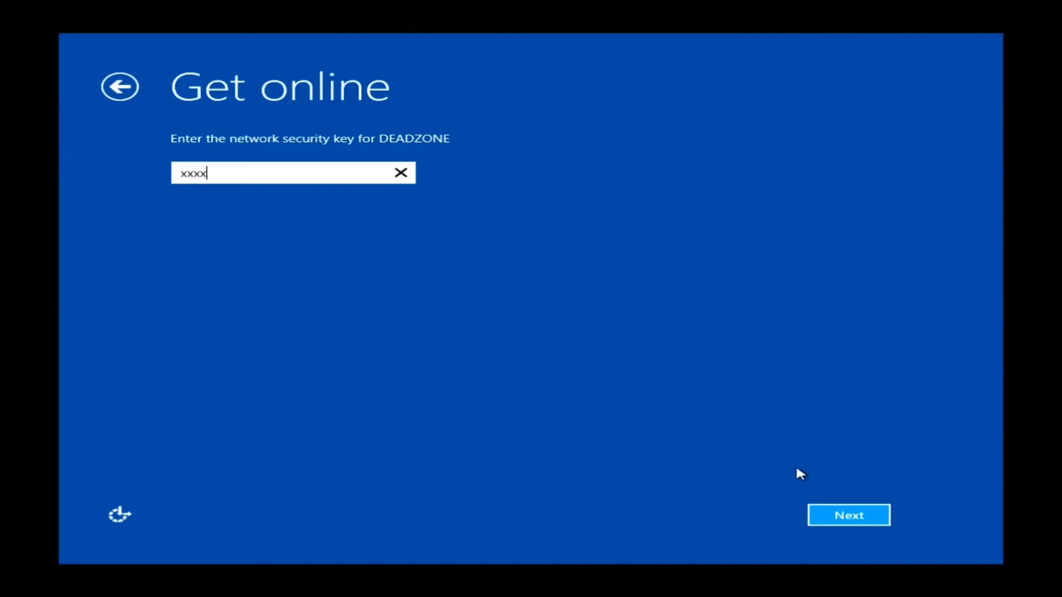
{"action": "left_click", "coordinate": [847, 515]}
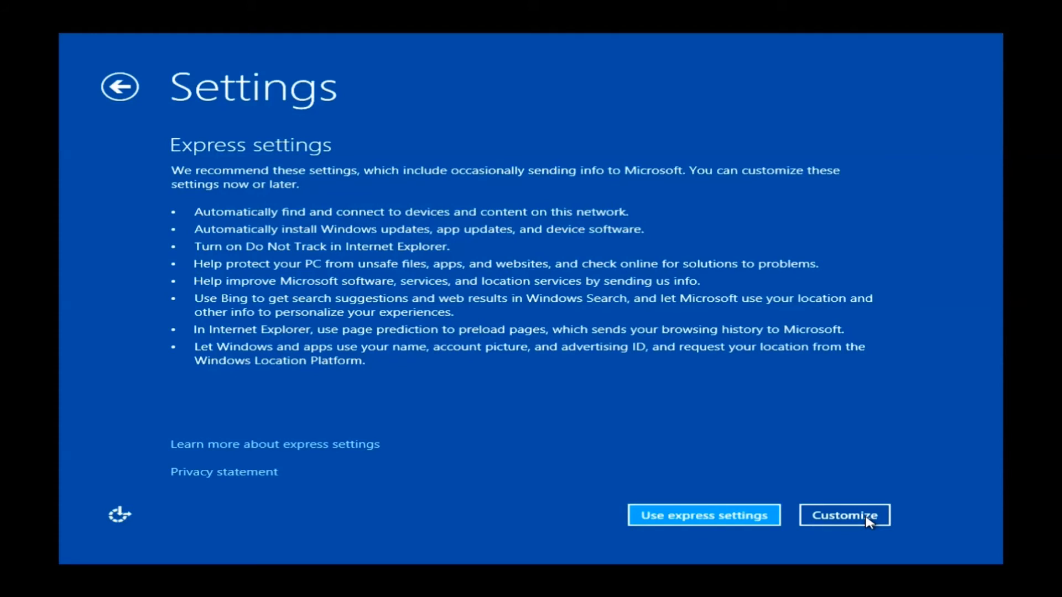
{"action": "mouse_move", "coordinate": [857, 511]}
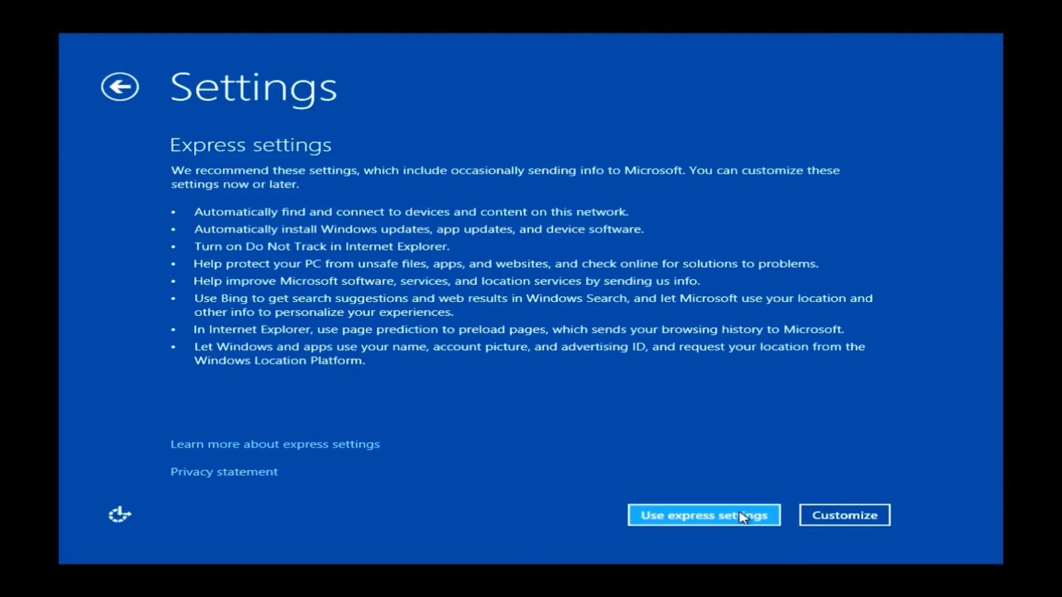
- Accept Use express settings, reaching the Microsoft account sign-in page
{"action": "left_click", "coordinate": [702, 515]}
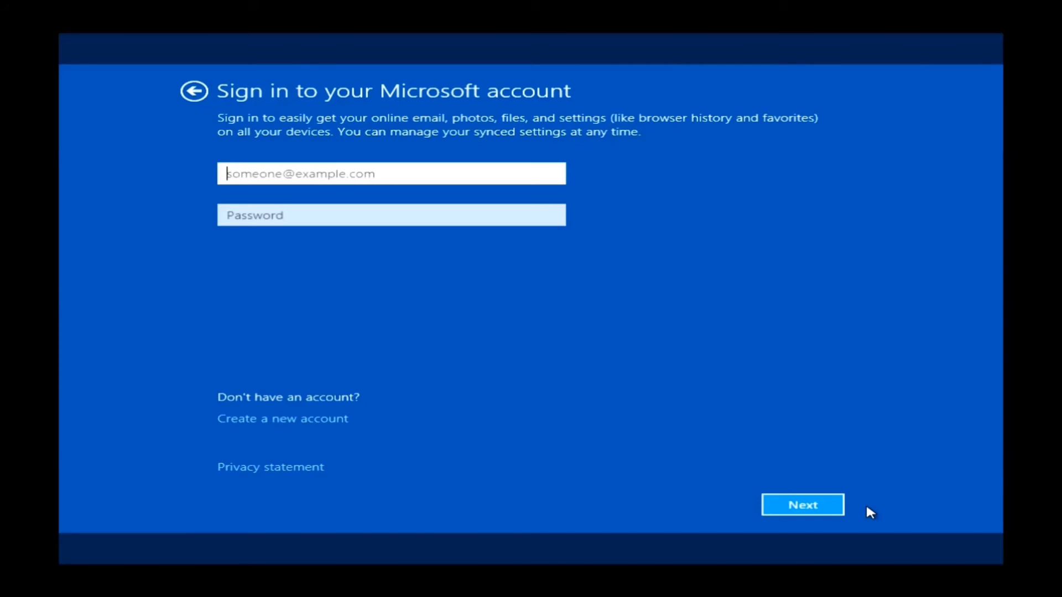
- Try continuing with empty sign-in fields, then start creating a new Microsoft account
{"action": "left_click", "coordinate": [802, 504]}
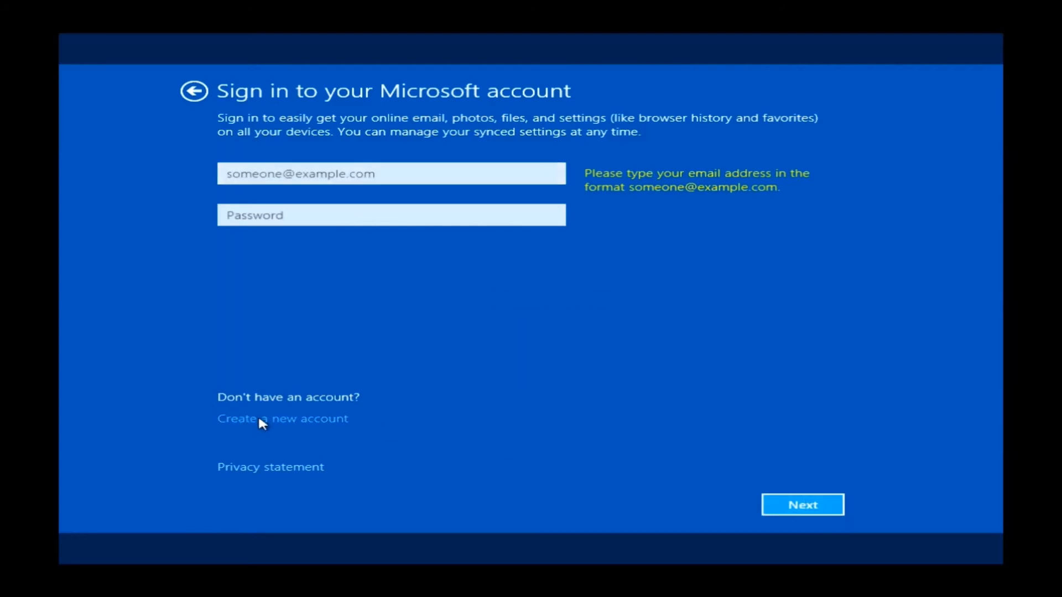
{"action": "left_click", "coordinate": [802, 504]}
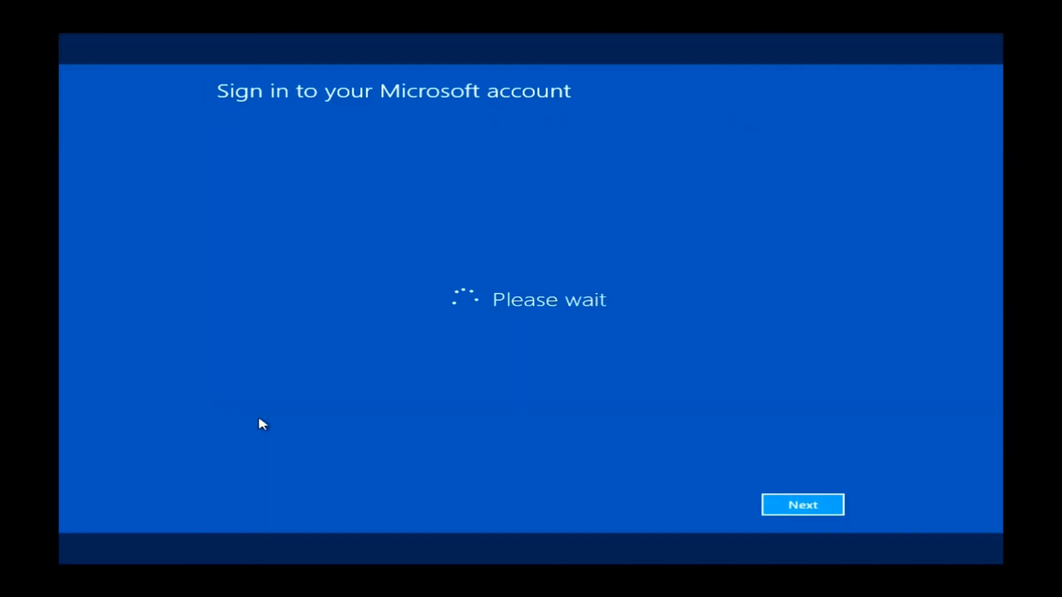
{"action": "left_click", "coordinate": [802, 505]}
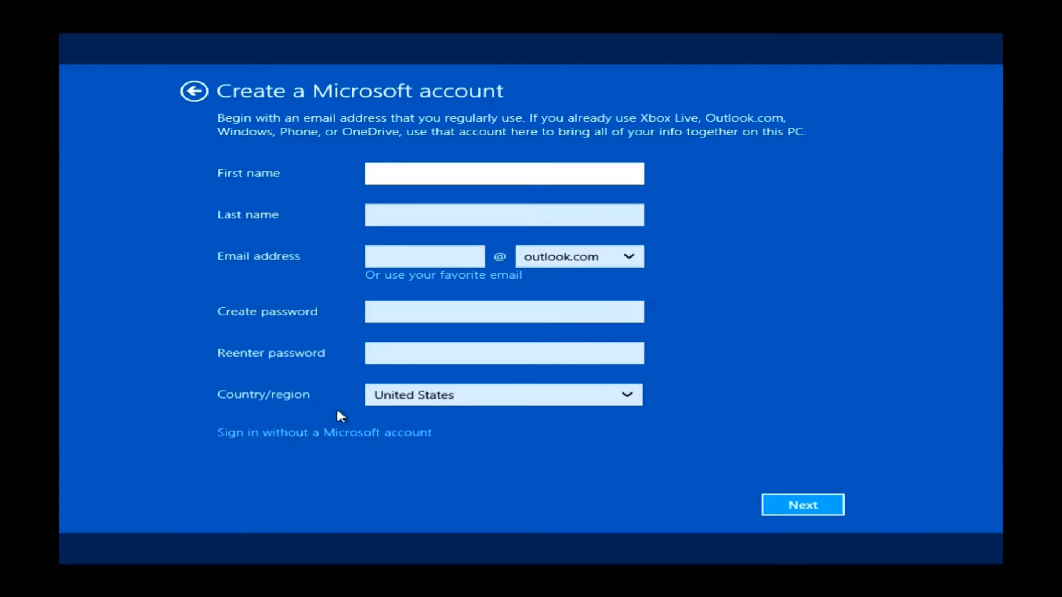
{"action": "mouse_move", "coordinate": [248, 283]}
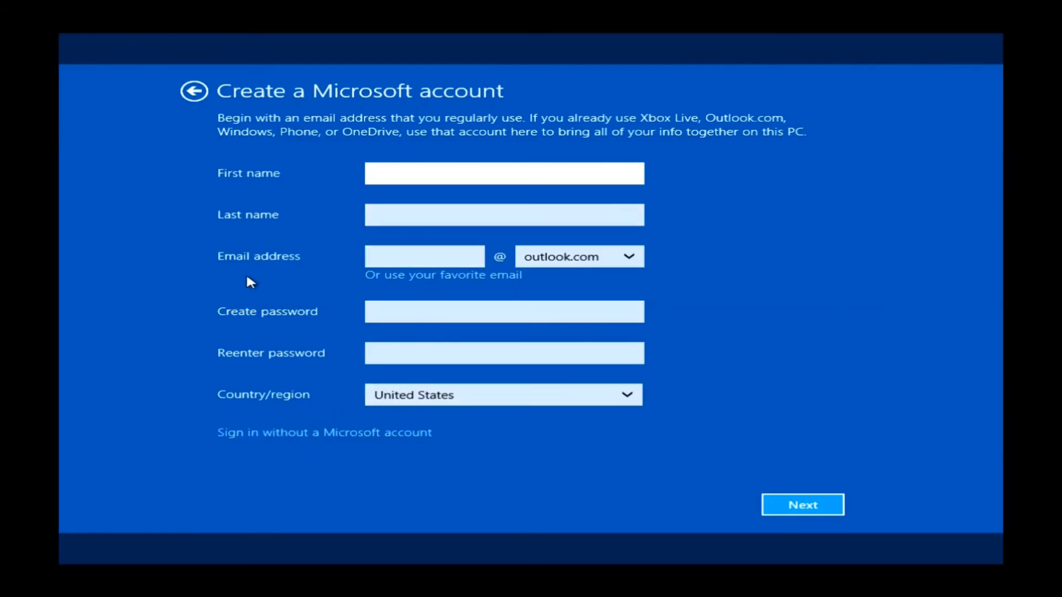
- Abandon the Microsoft account form and choose Sign in without a Microsoft account
{"action": "left_click", "coordinate": [503, 173]}
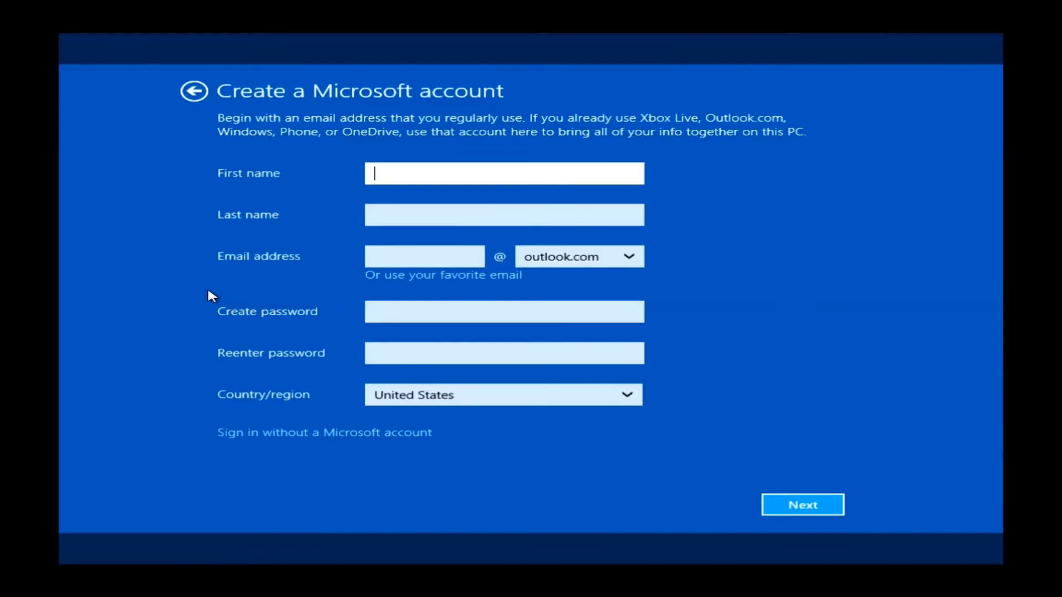
{"action": "mouse_move", "coordinate": [654, 272]}
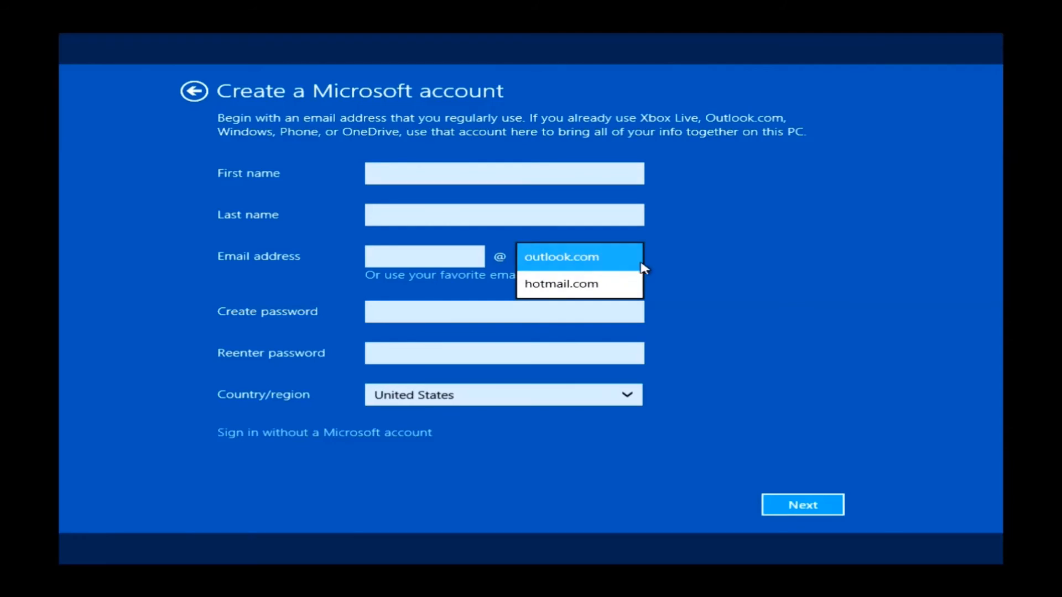
{"action": "mouse_move", "coordinate": [706, 274]}
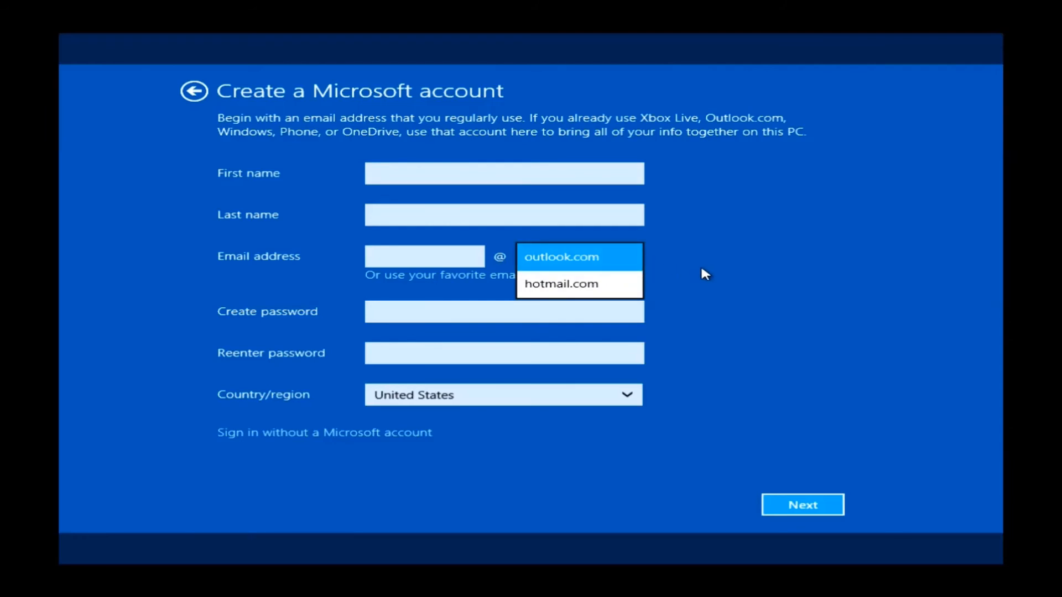
{"action": "left_click", "coordinate": [561, 256]}
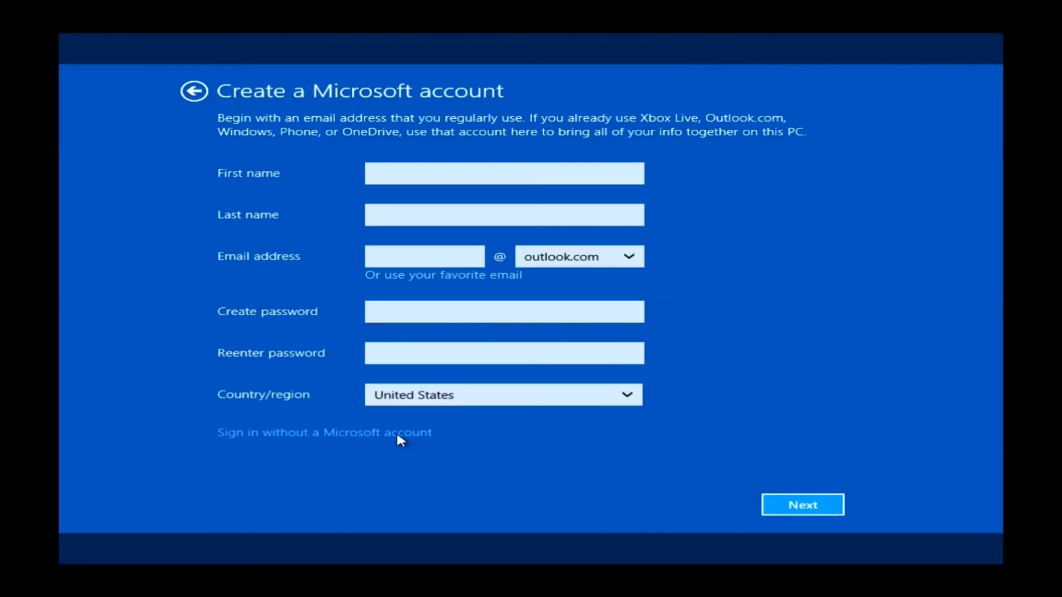
{"action": "left_click", "coordinate": [324, 431]}
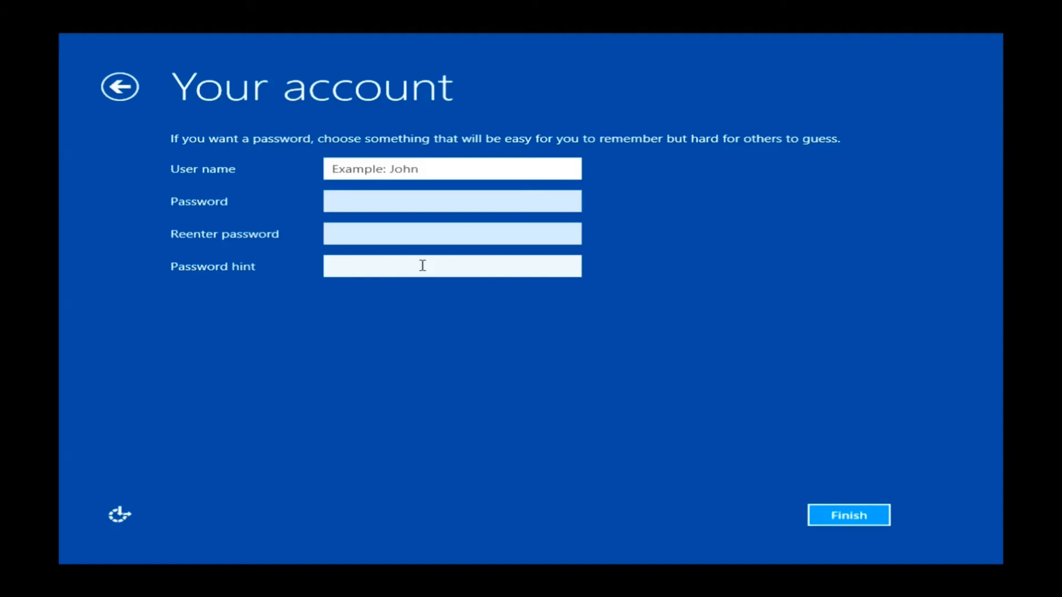
- Create the local account 'Test1' with blank password fields and finish so the PC restarts
{"action": "type", "text": "Test1"}
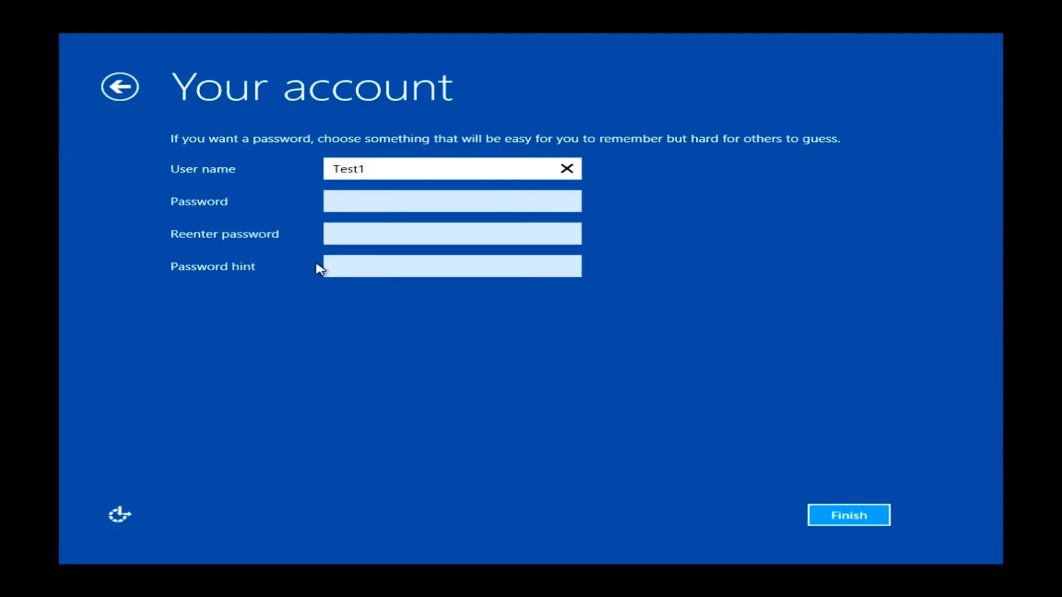
{"action": "left_click", "coordinate": [451, 169]}
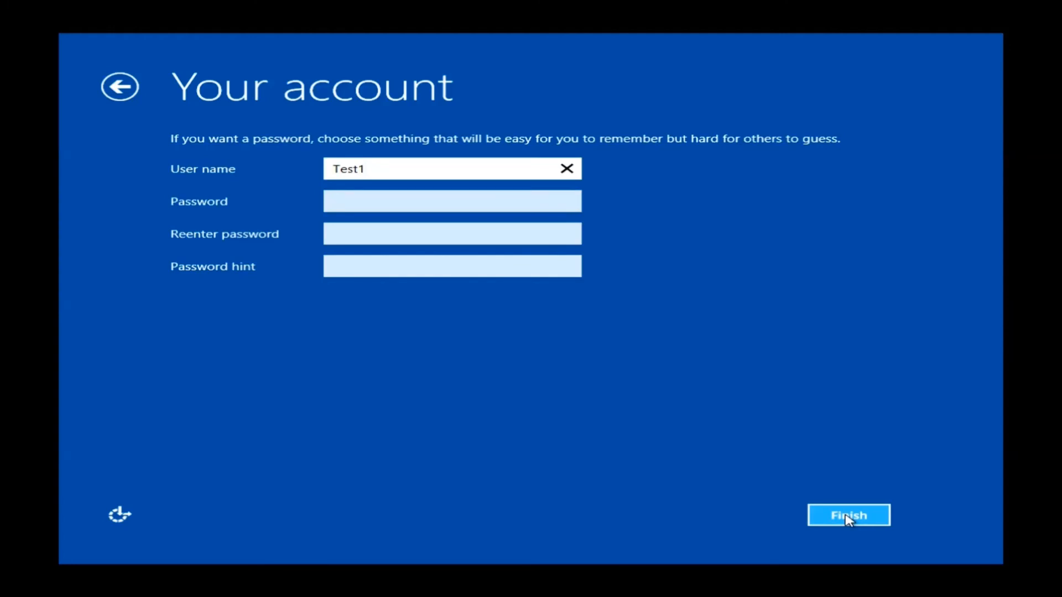
{"action": "left_click", "coordinate": [451, 168]}
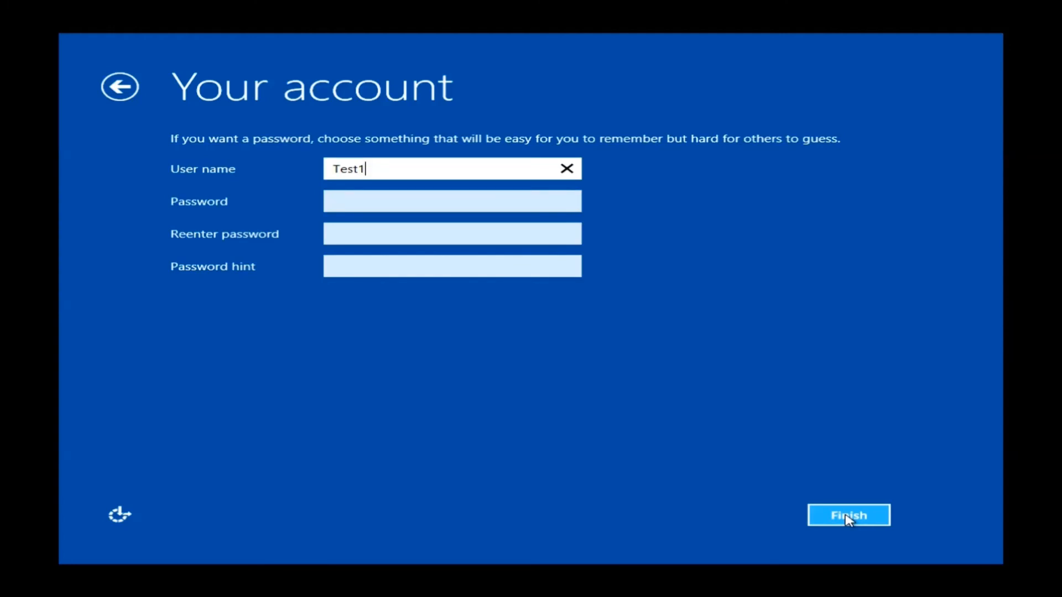
{"action": "left_click", "coordinate": [848, 515]}
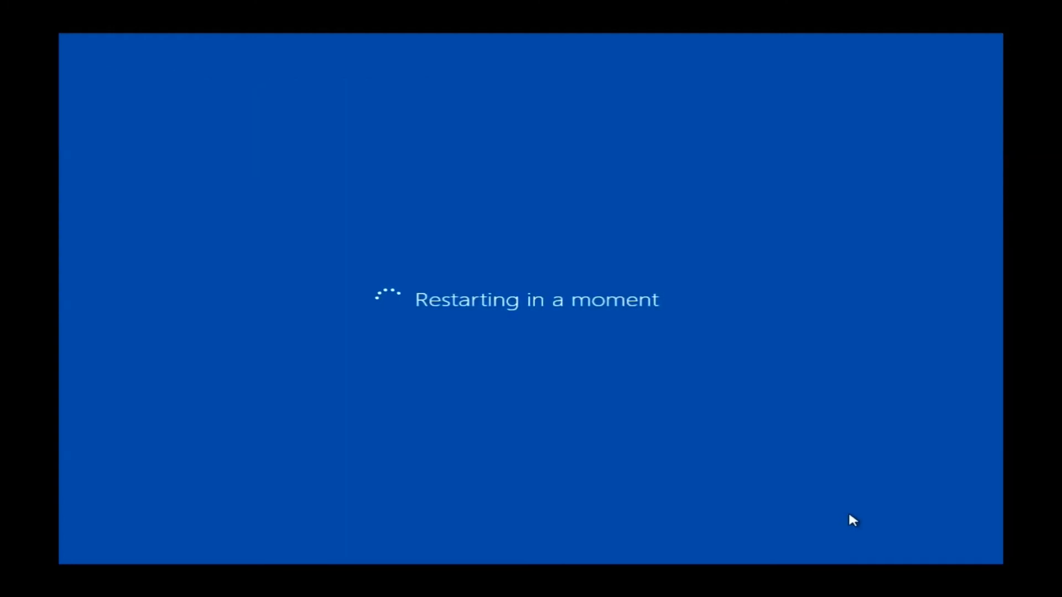